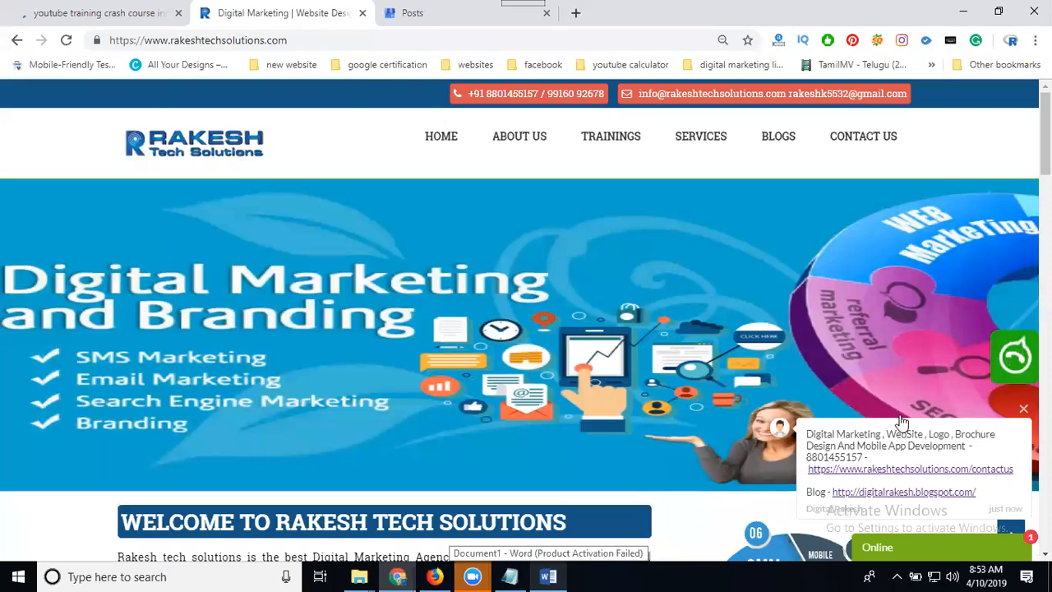
pyautogui.moveTo(480, 233)
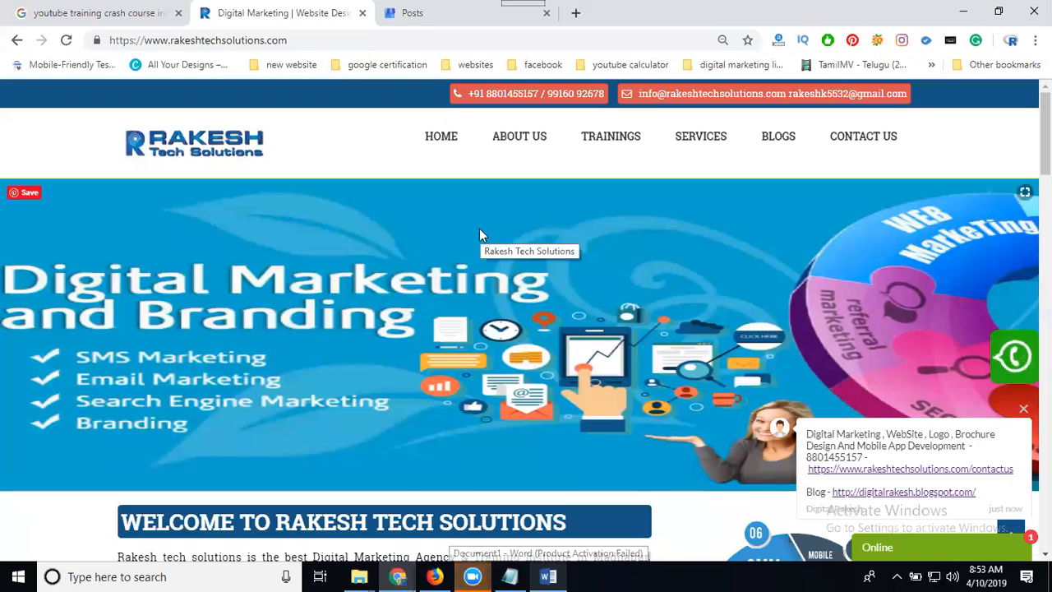
pyautogui.moveTo(233, 48)
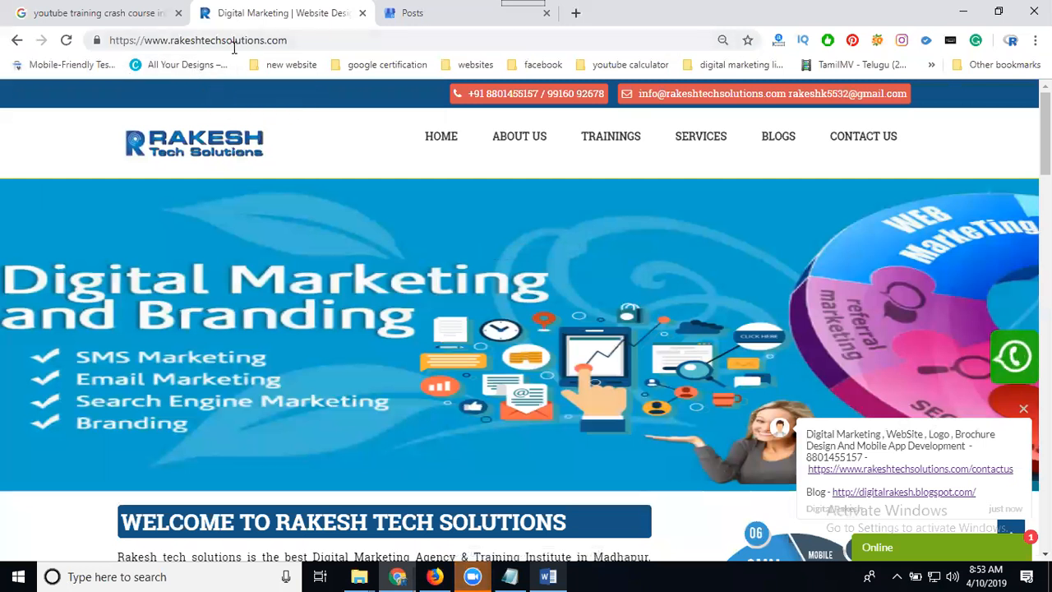
# Switch from the Rakesh Tech Solutions homepage to the Google My Business Posts page
pyautogui.click(411, 13)
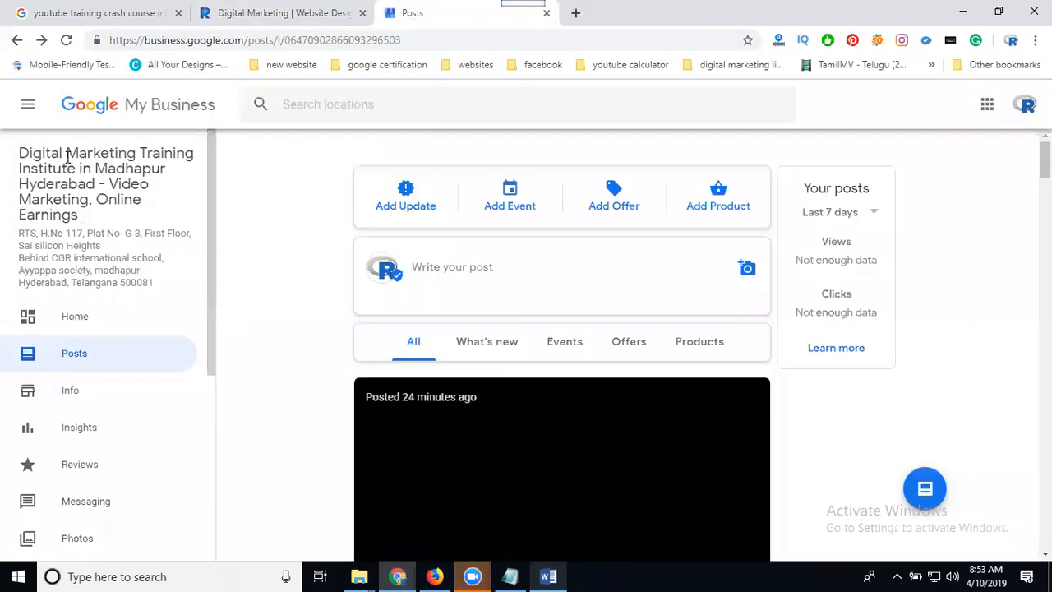
# Start a new Offer post and bring up the photo upload, cancelling the file browser for now
pyautogui.scroll(-3)
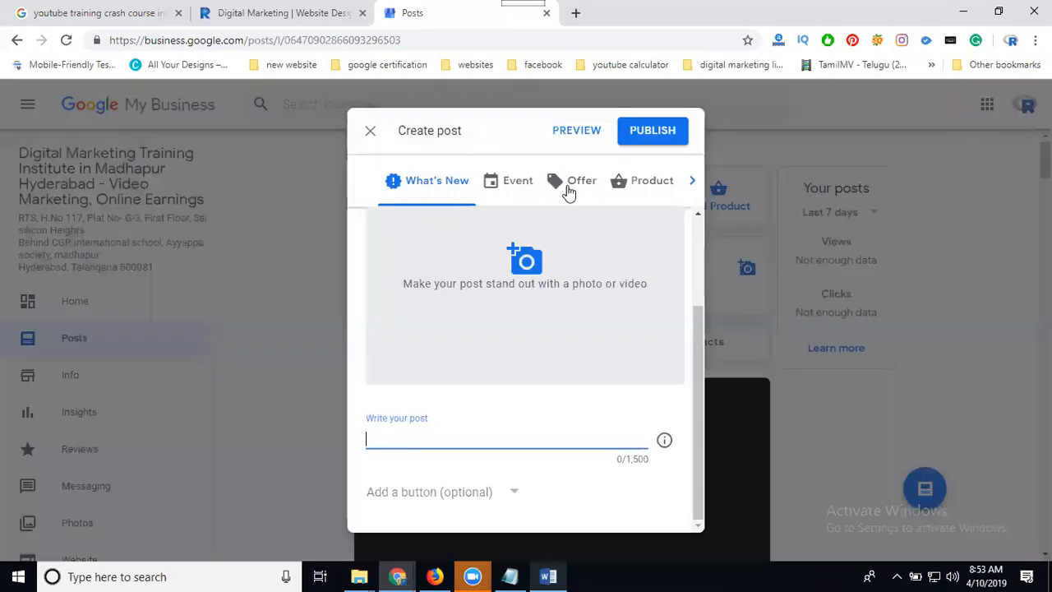
pyautogui.click(582, 179)
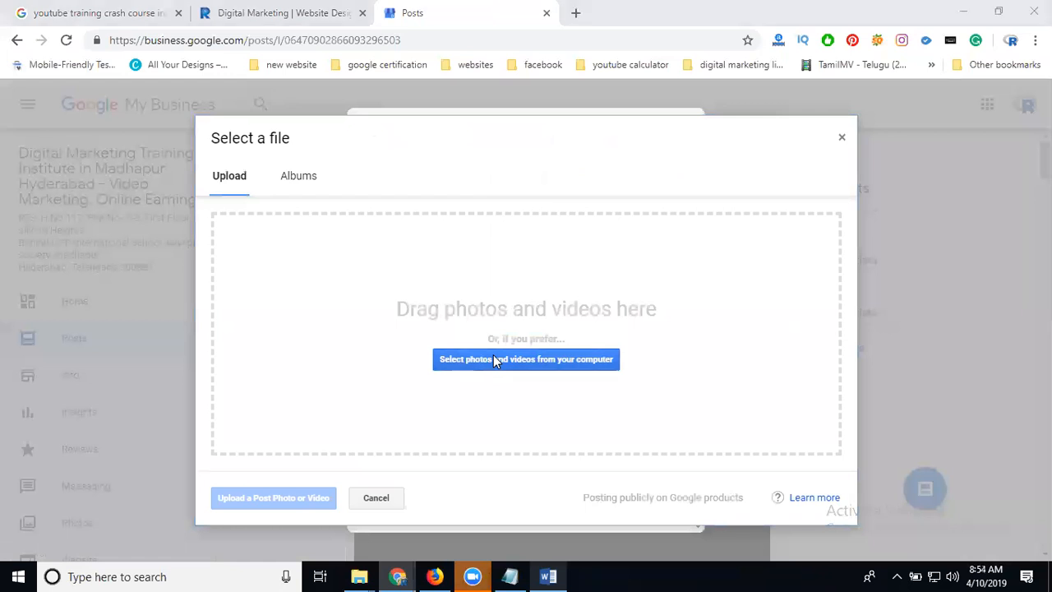
pyautogui.click(526, 358)
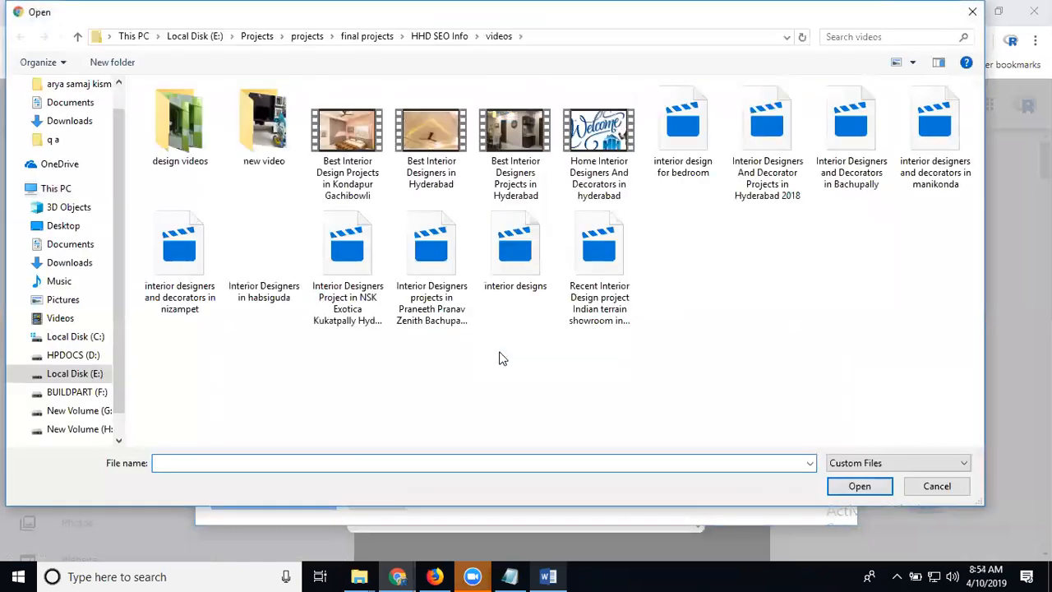
pyautogui.click(937, 486)
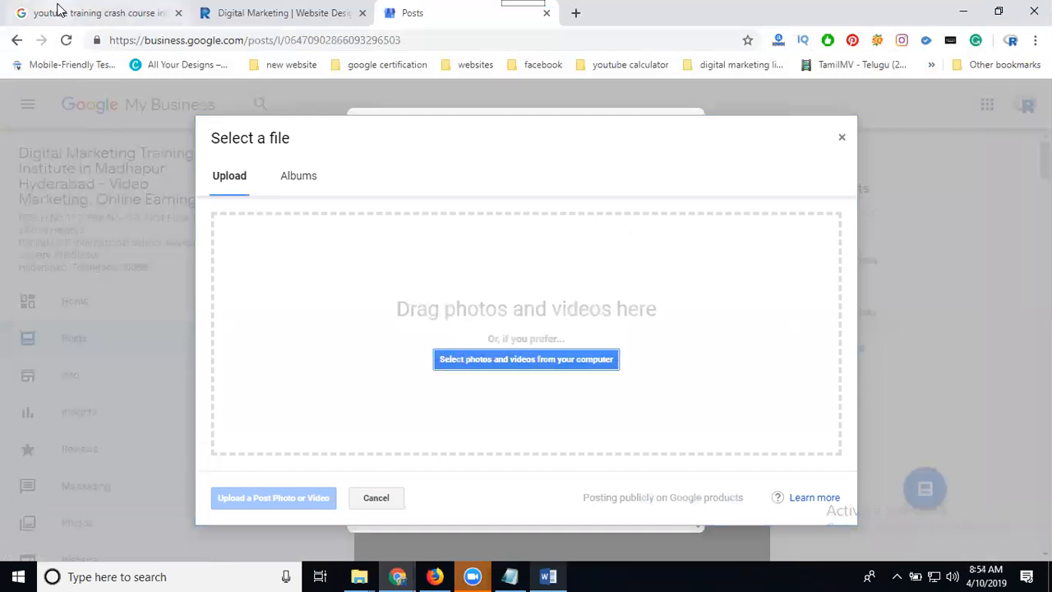
# Find the 'How to Make Money on YouTube' image in Google Images and save it with a YouTube training name
pyautogui.click(95, 13)
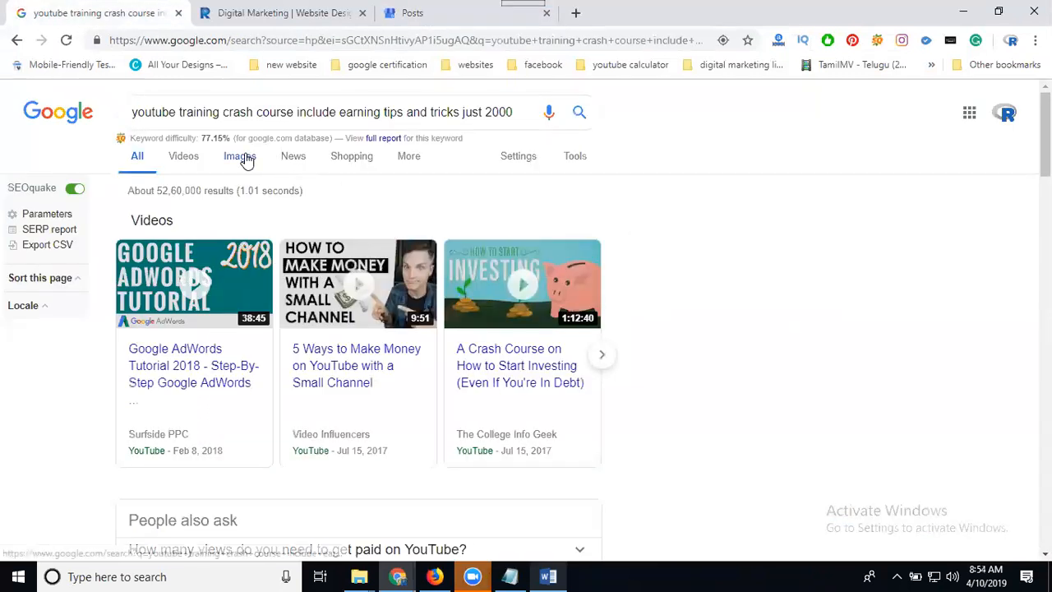
pyautogui.click(240, 156)
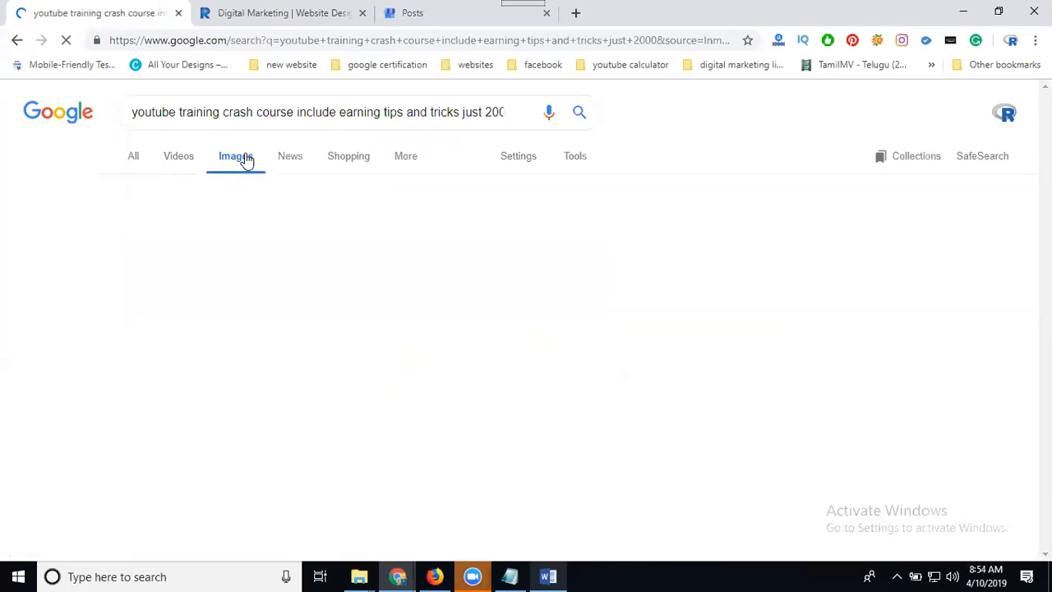
pyautogui.click(236, 155)
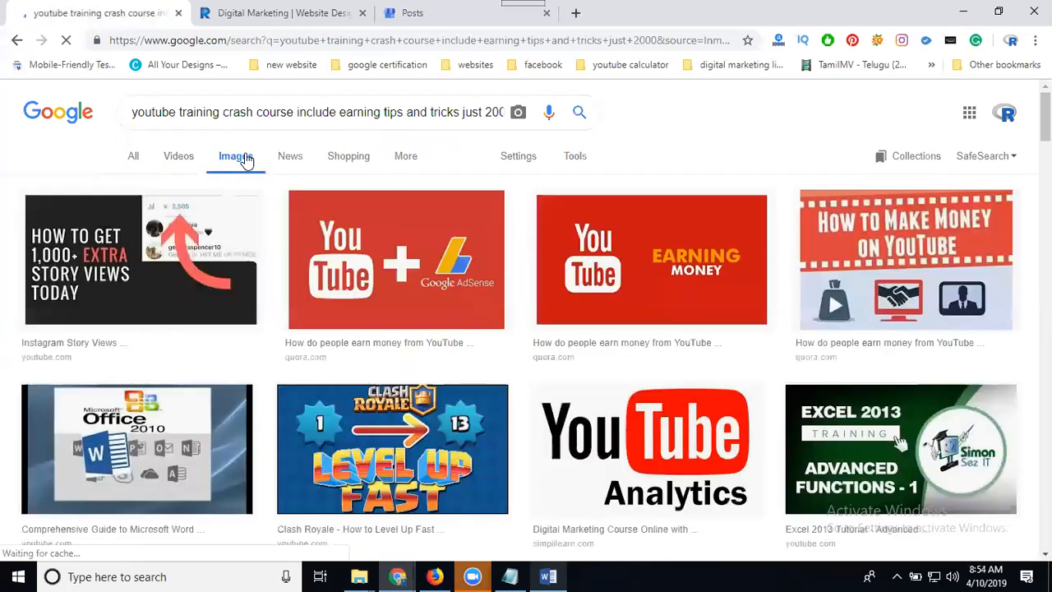
pyautogui.moveTo(628, 266)
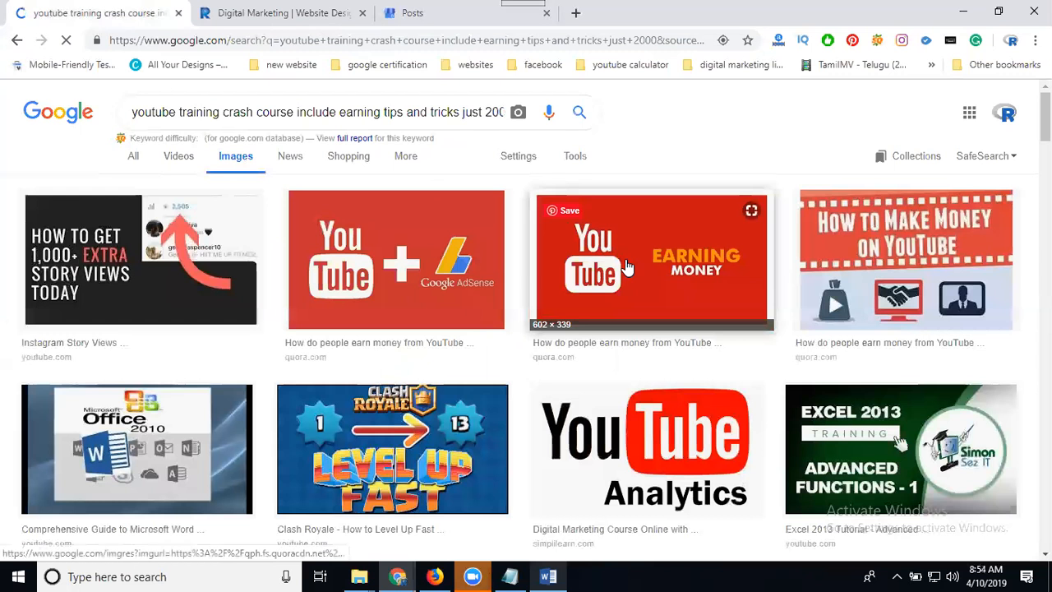
pyautogui.click(651, 260)
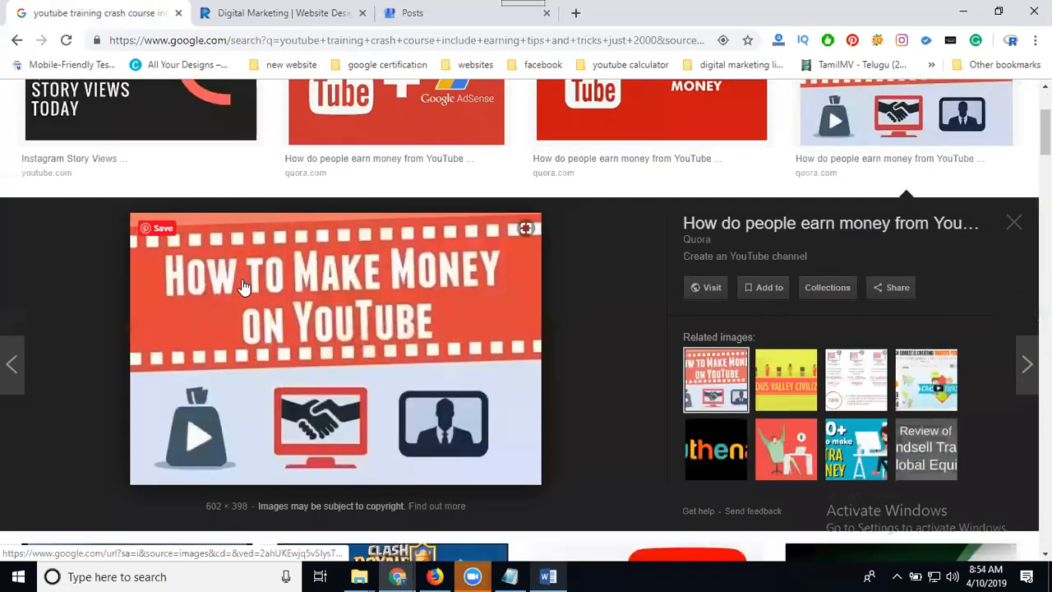
pyautogui.rightClick(247, 288)
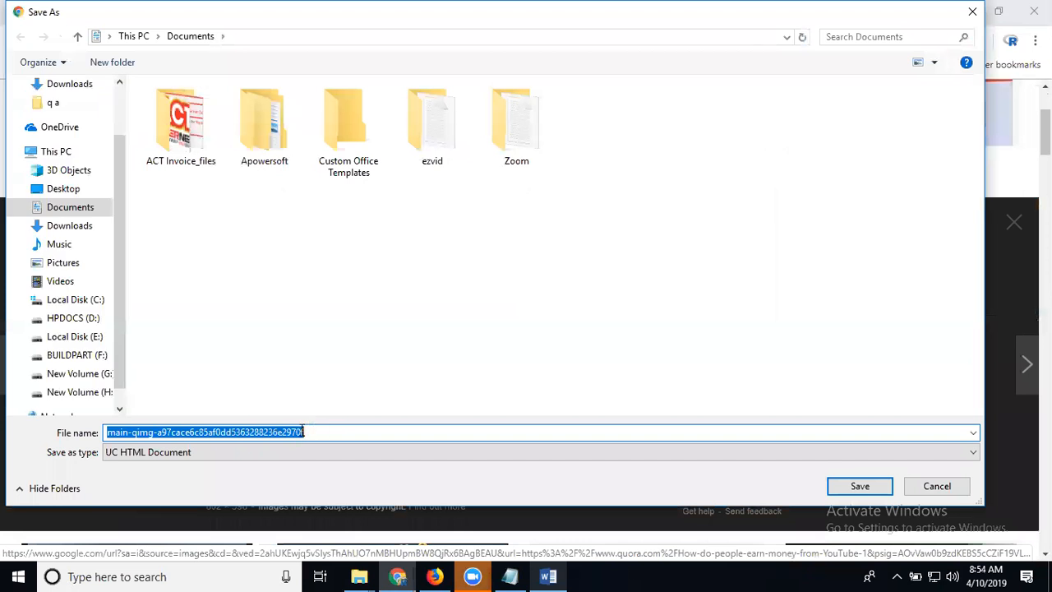
pyautogui.write('youtube training crash course include earning tips and tricks just 2000')
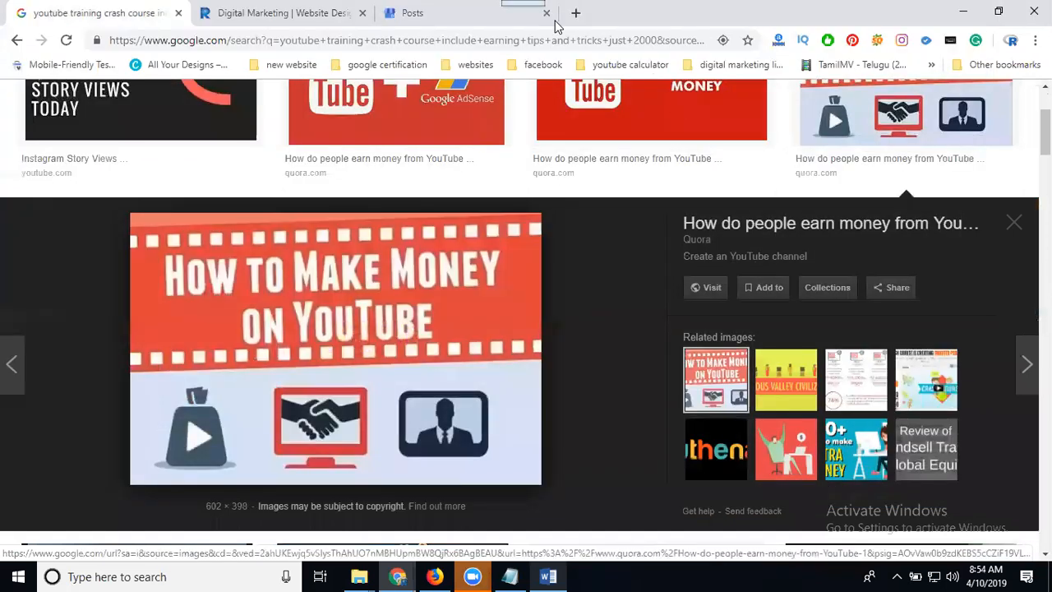
# Reopen the post's photo upload and locate the downloaded YouTube training image via Downloads and Show in folder
pyautogui.click(411, 13)
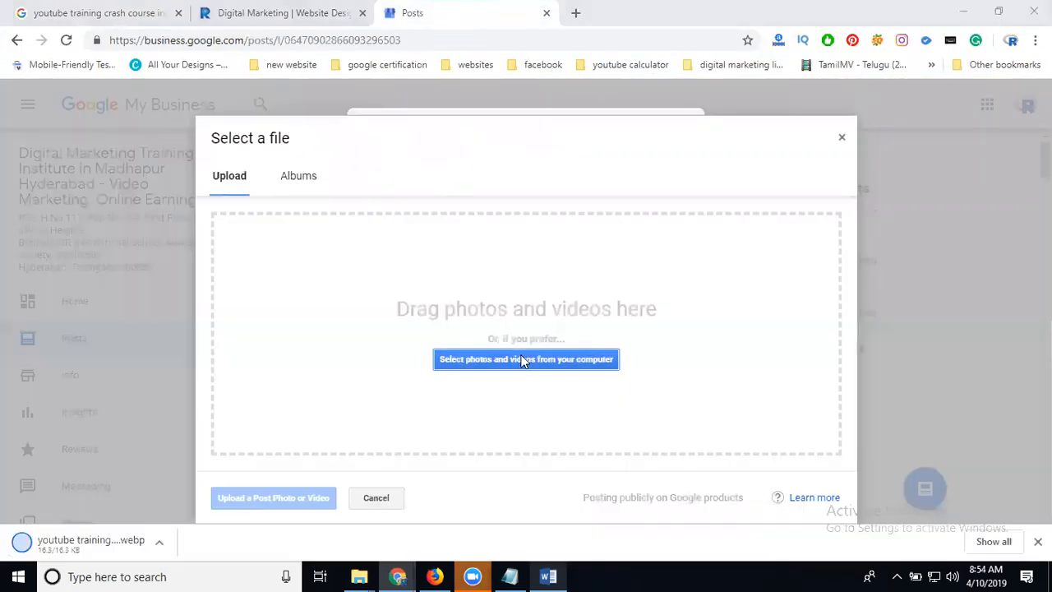
pyautogui.click(525, 358)
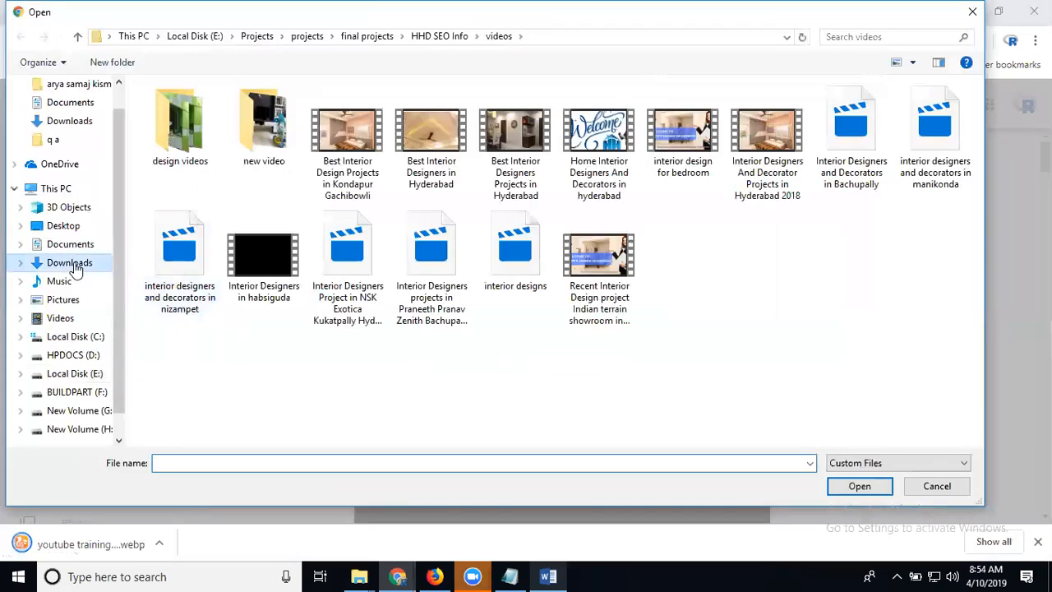
pyautogui.click(69, 263)
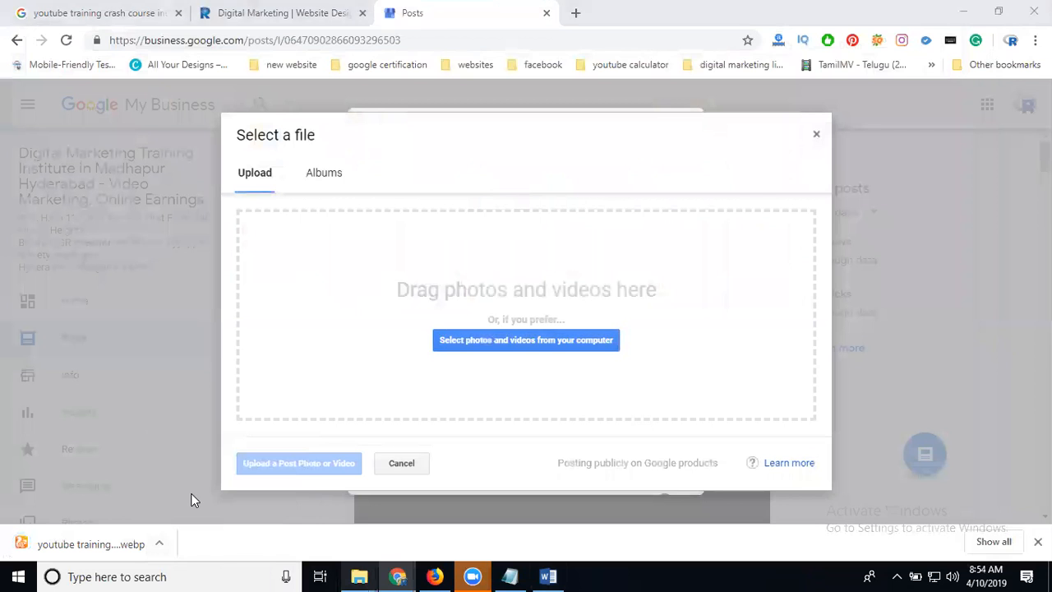
pyautogui.click(526, 339)
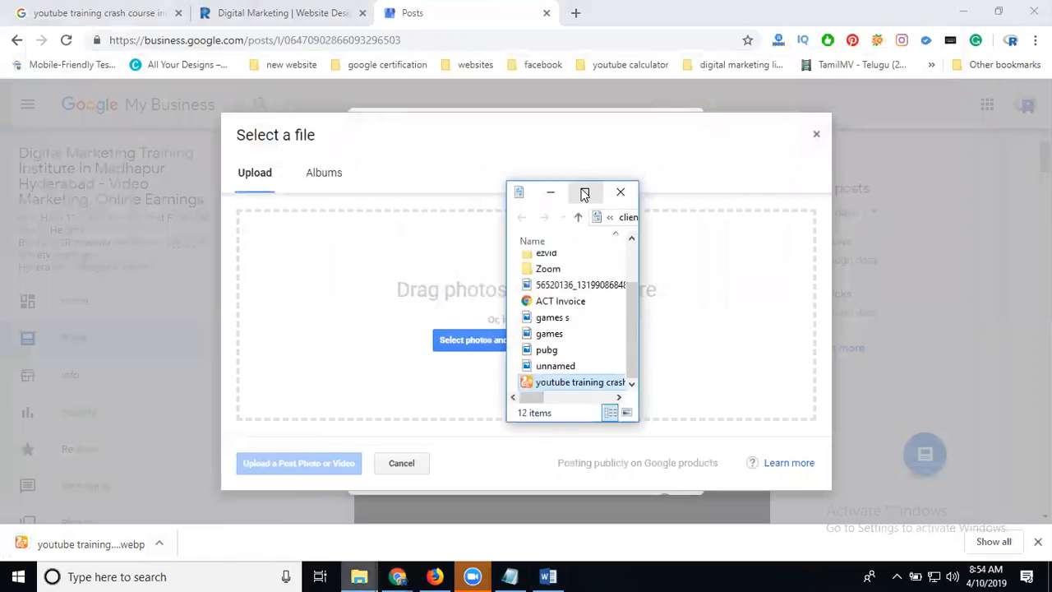
pyautogui.click(585, 192)
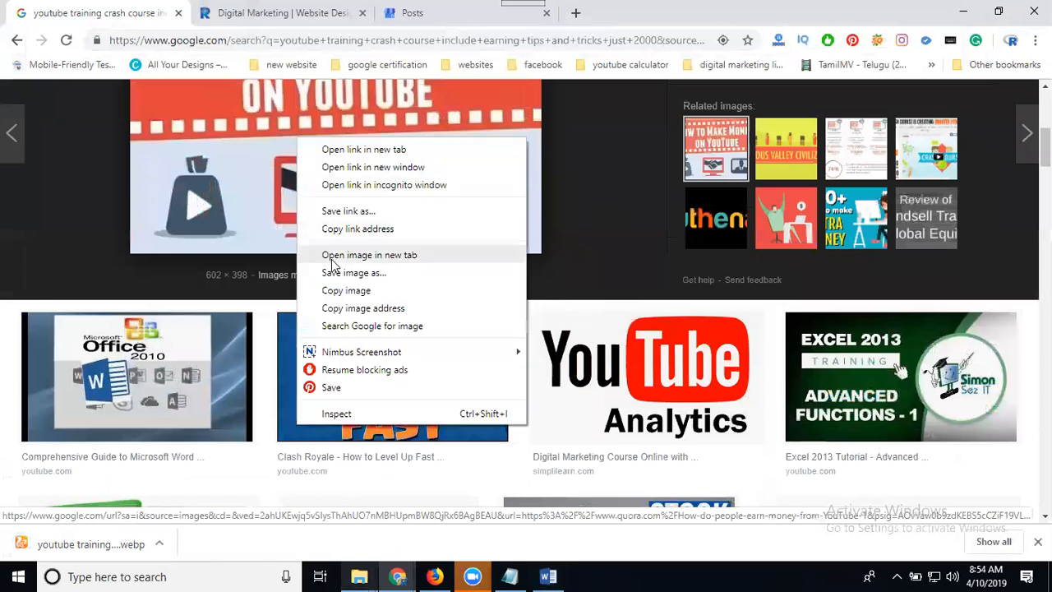
# Save the YouTube play-button guide image into Documents as a PNG file
pyautogui.click(353, 273)
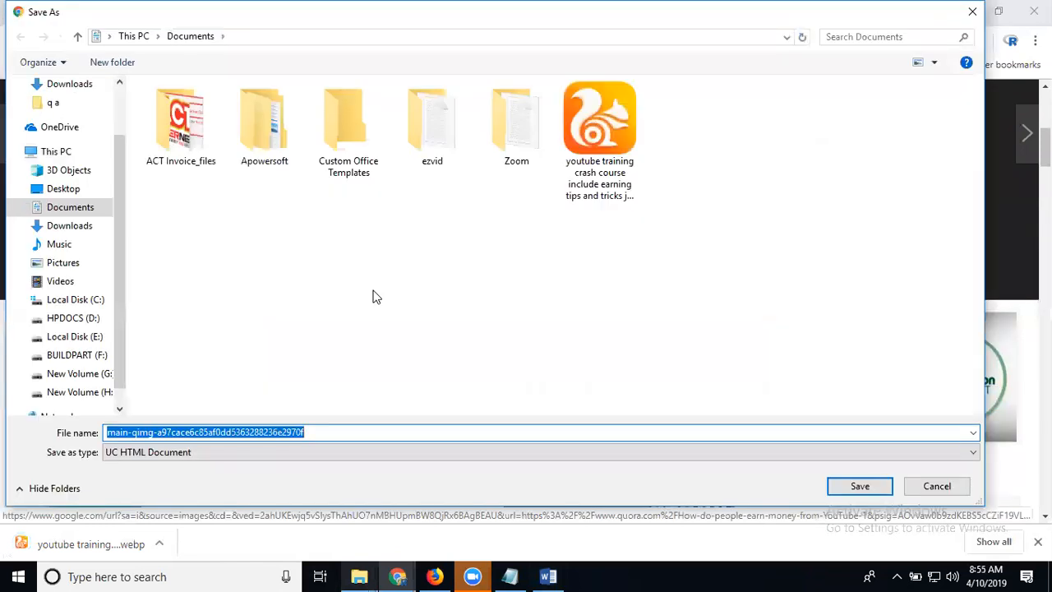
pyautogui.click(937, 486)
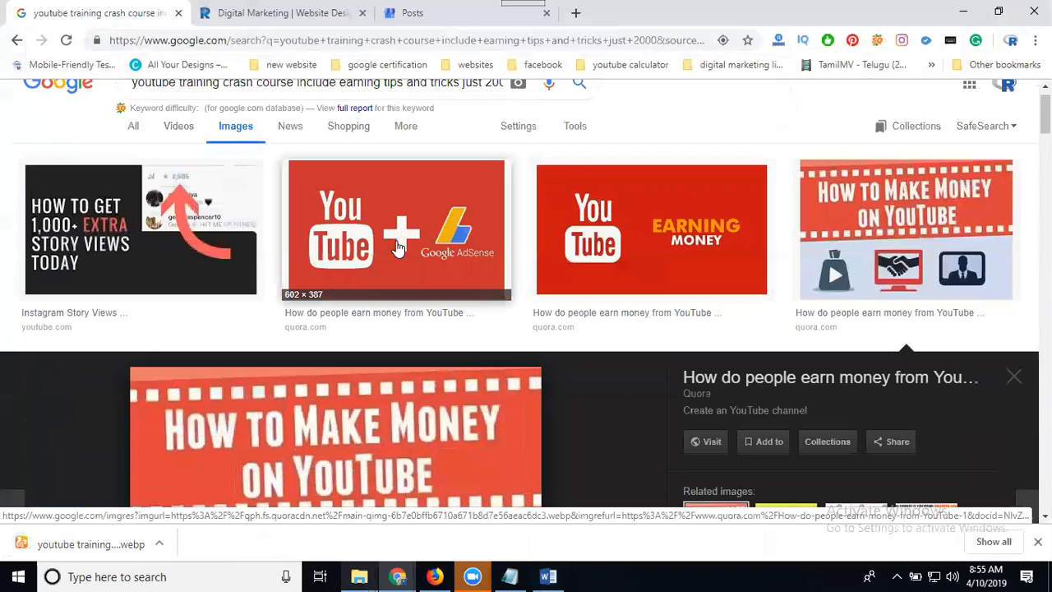
pyautogui.click(651, 228)
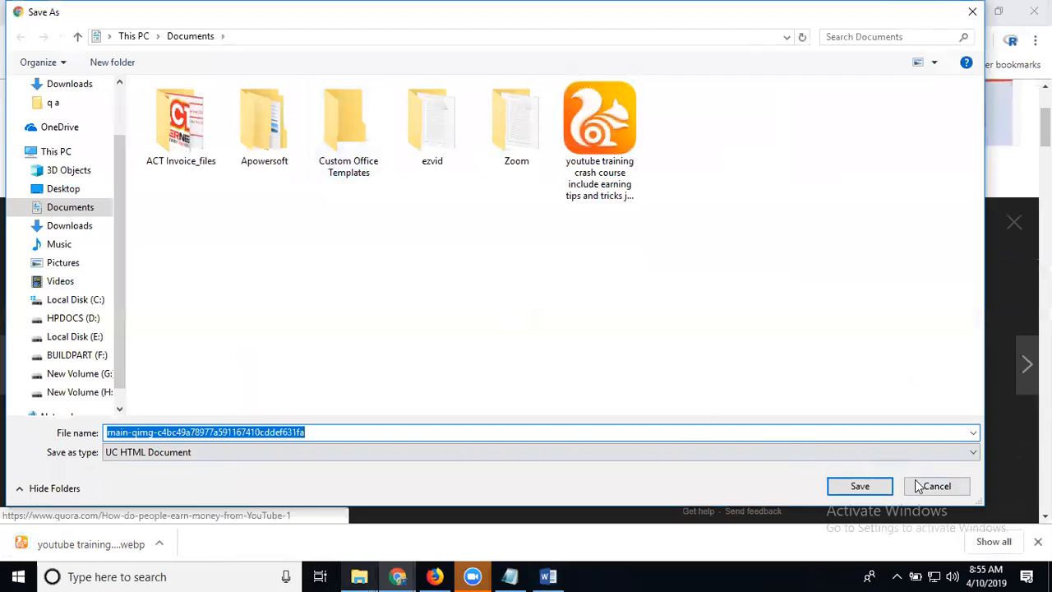
pyautogui.click(936, 486)
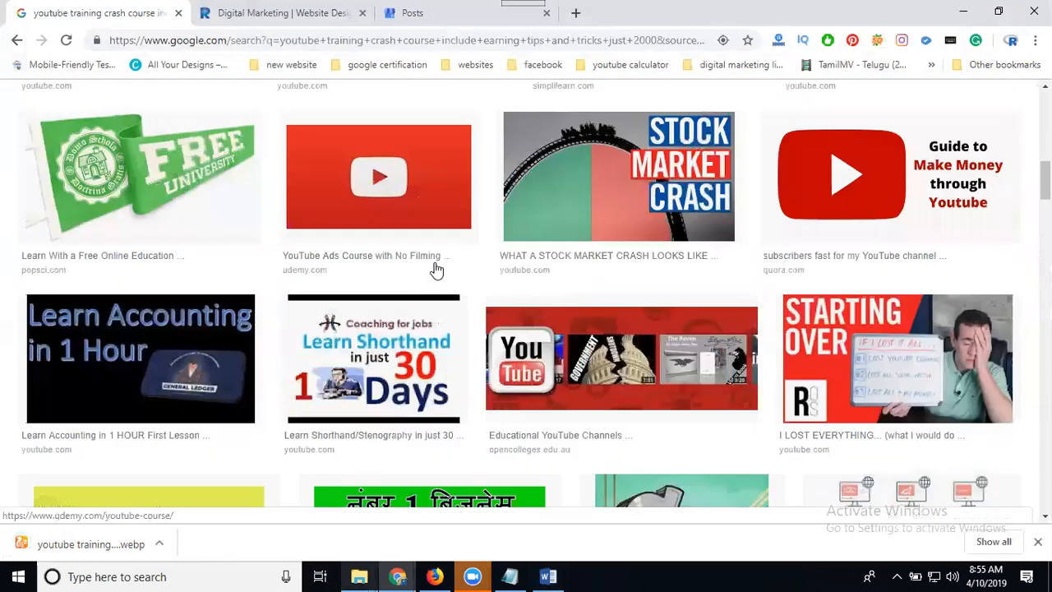
pyautogui.moveTo(842, 176)
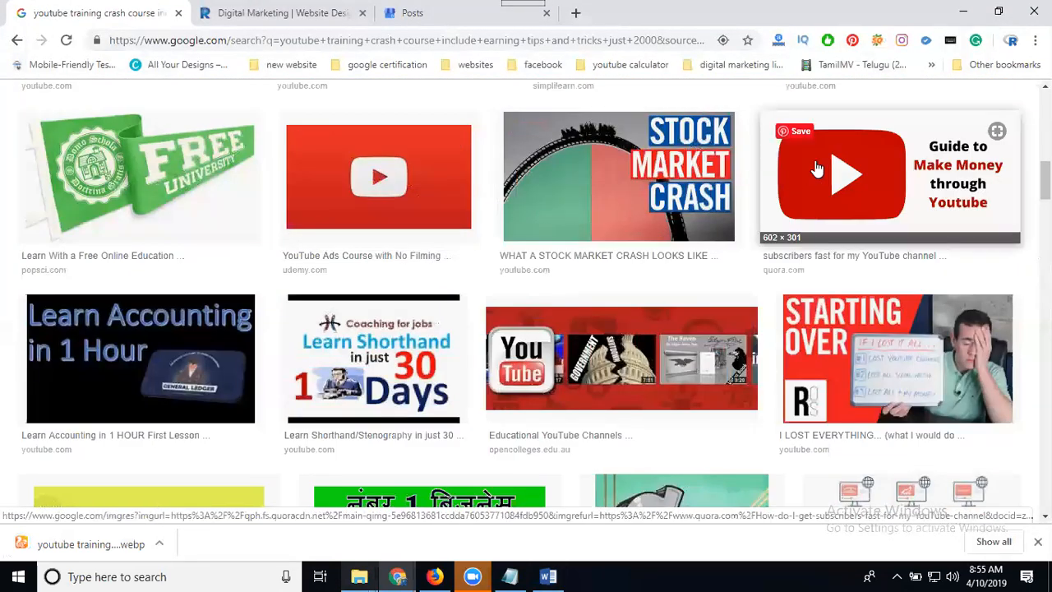
pyautogui.moveTo(776, 195)
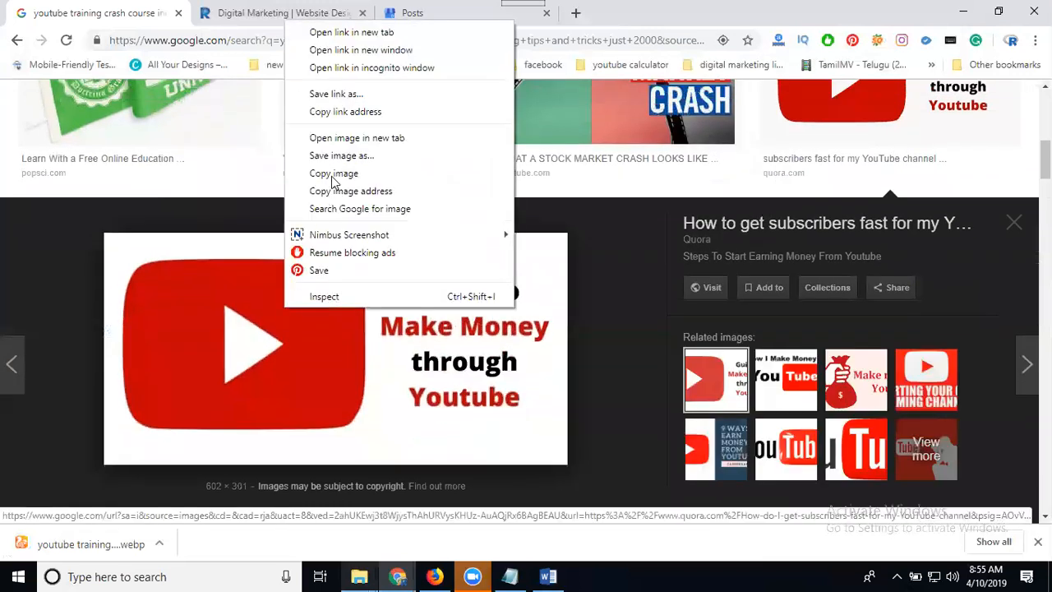
pyautogui.click(341, 155)
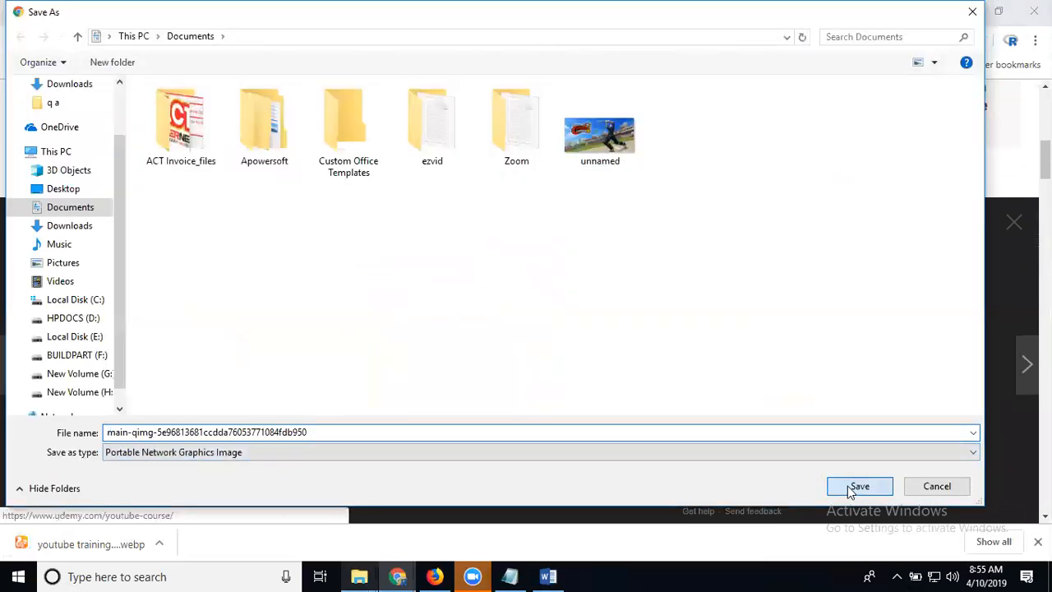
pyautogui.click(858, 487)
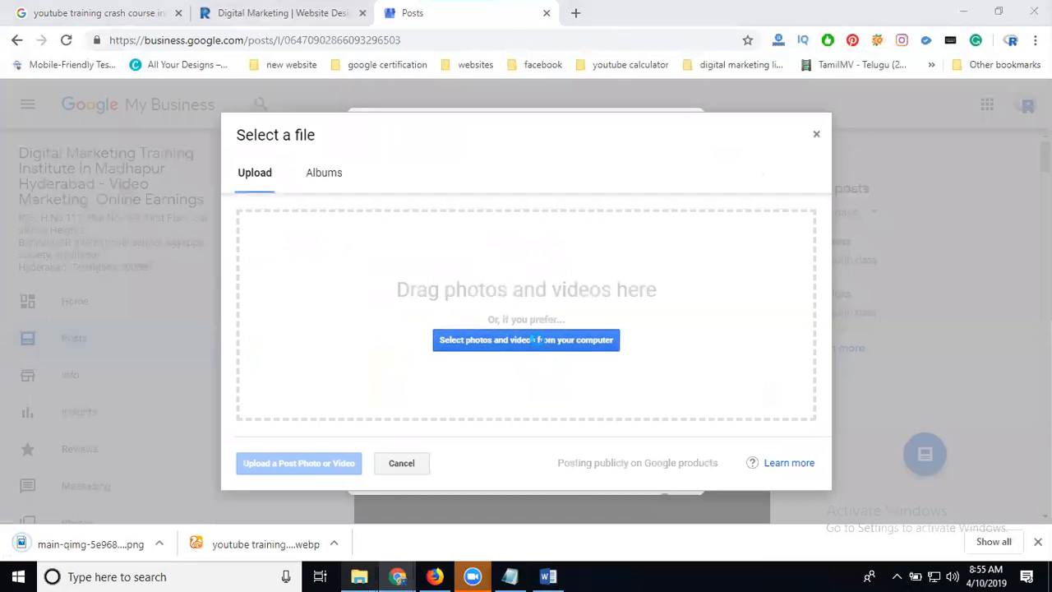
# Attach the saved YouTube guide image from Documents to the offer post, cropped to fit
pyautogui.click(526, 339)
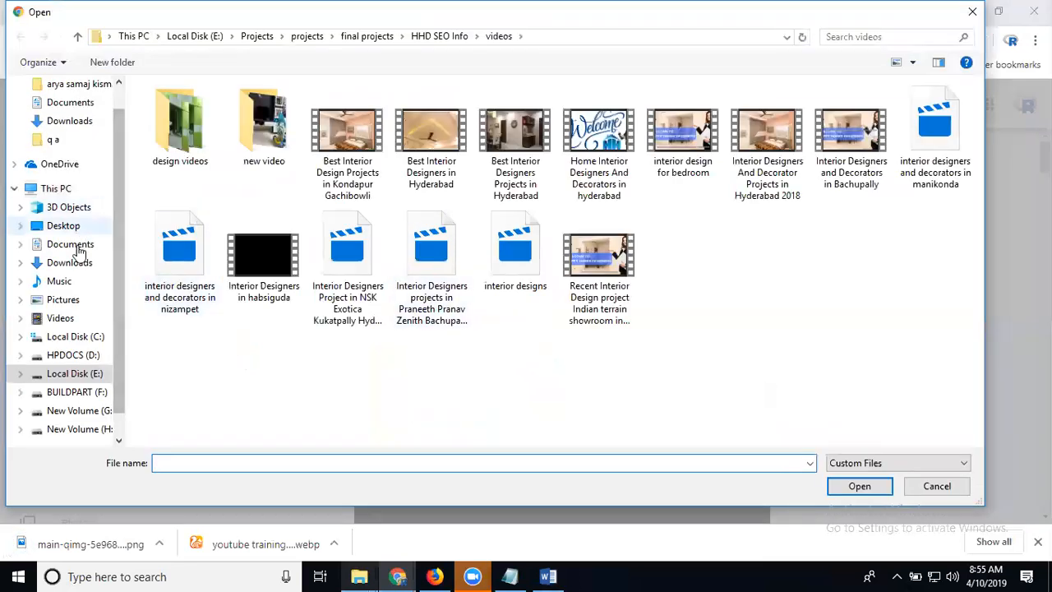
pyautogui.click(69, 244)
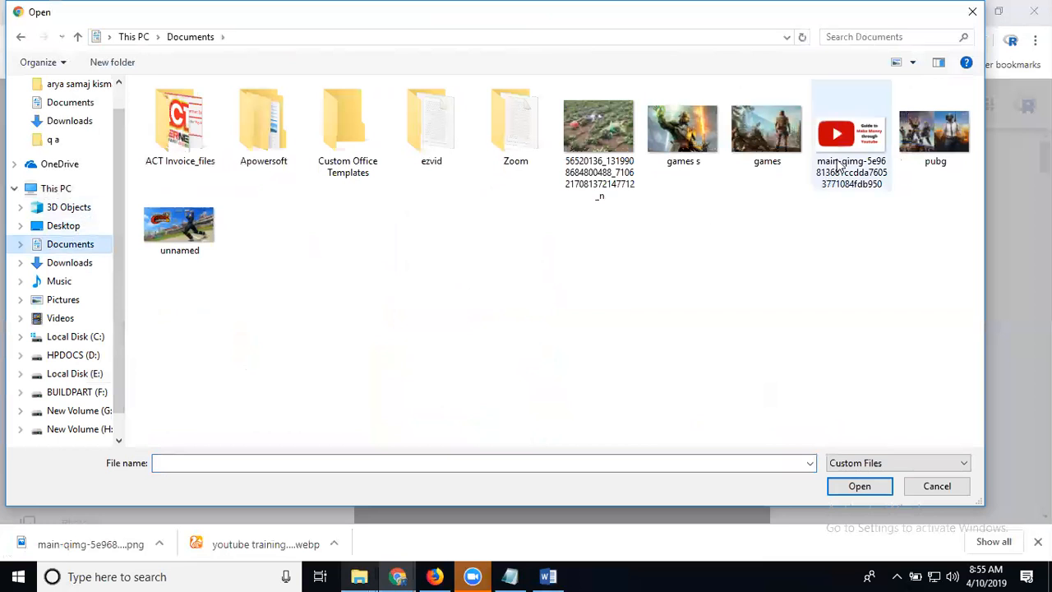
pyautogui.click(858, 486)
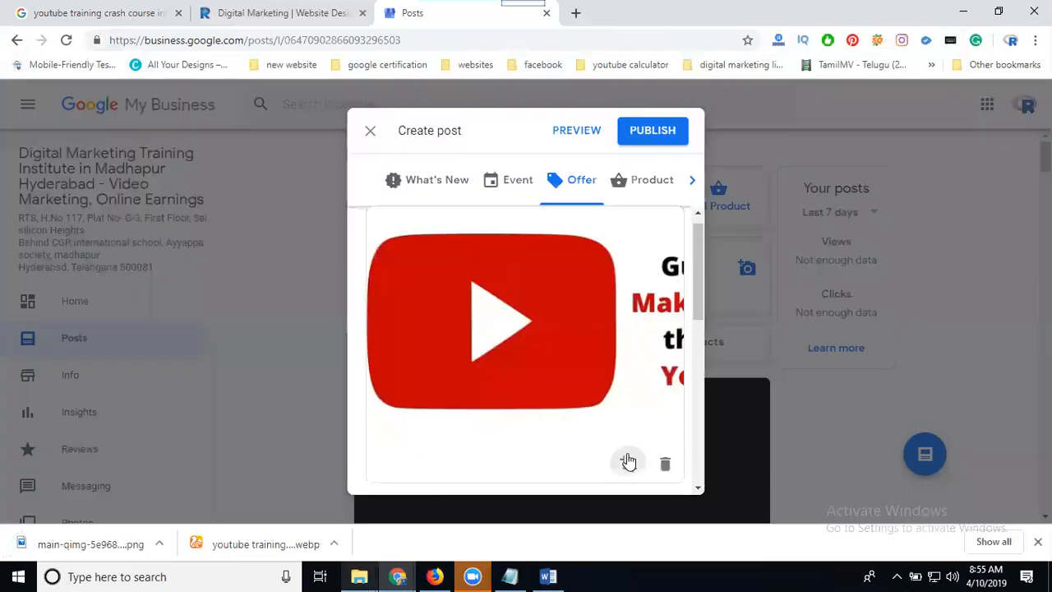
pyautogui.click(628, 460)
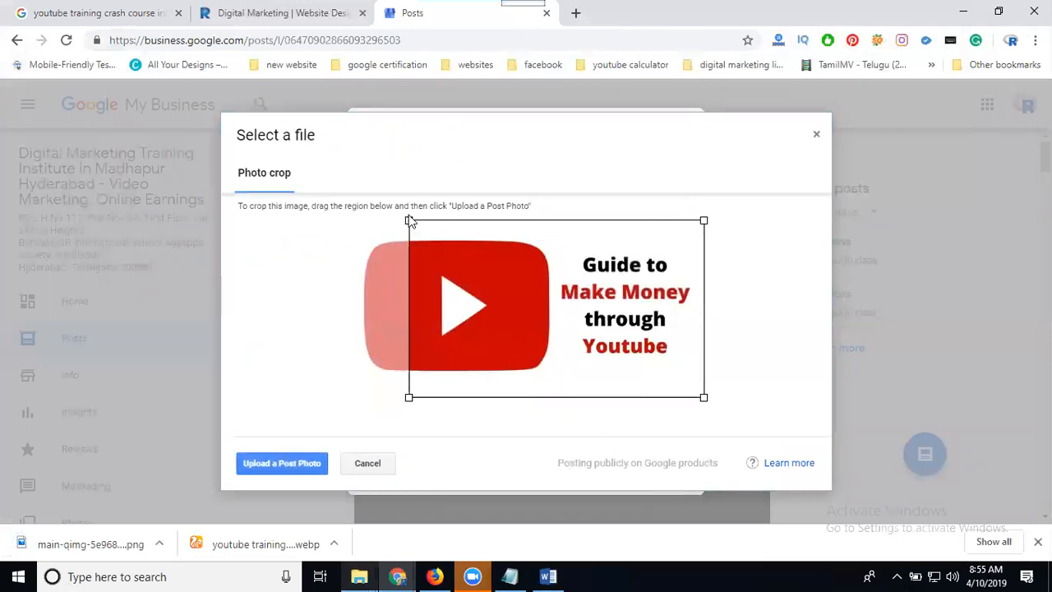
pyautogui.click(281, 463)
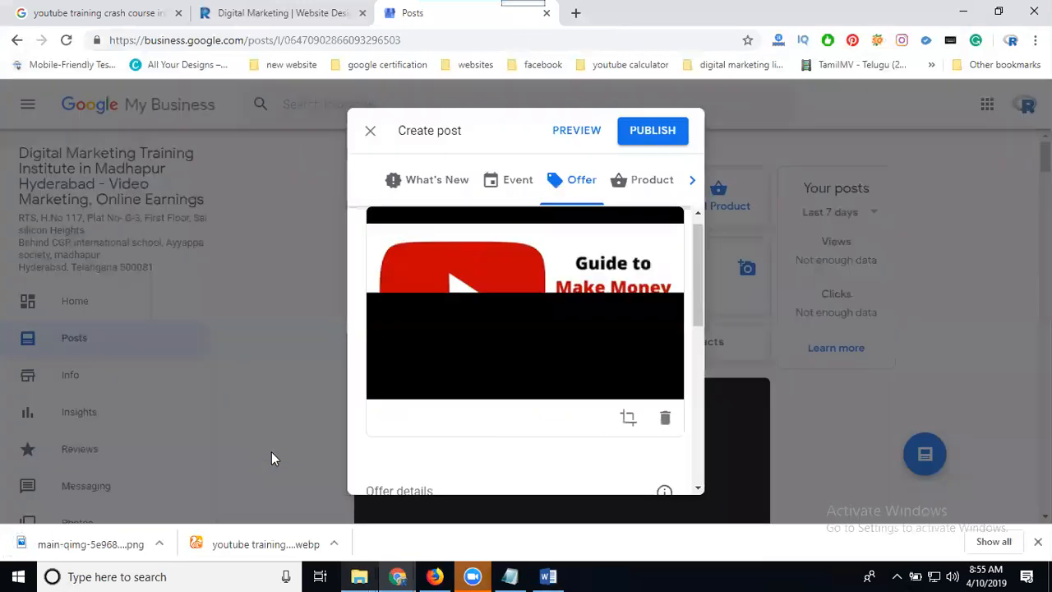
# Enter the offer details 'youtube training crash course include earning tips and tricks just 2000' and a first title
pyautogui.scroll(-3)
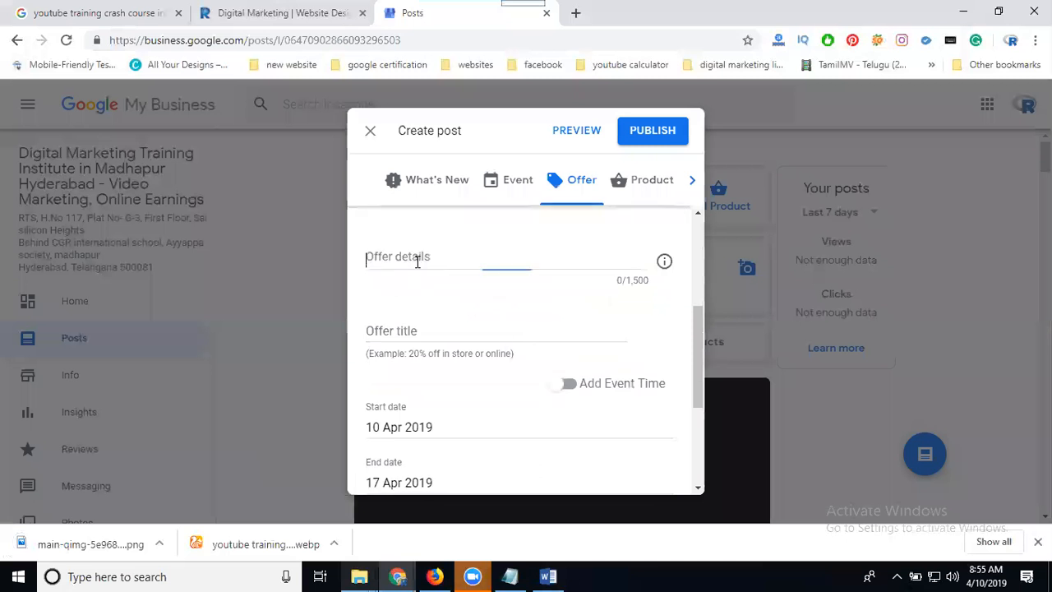
pyautogui.write('youtube training crash course include earning tips and tricks just 2000')
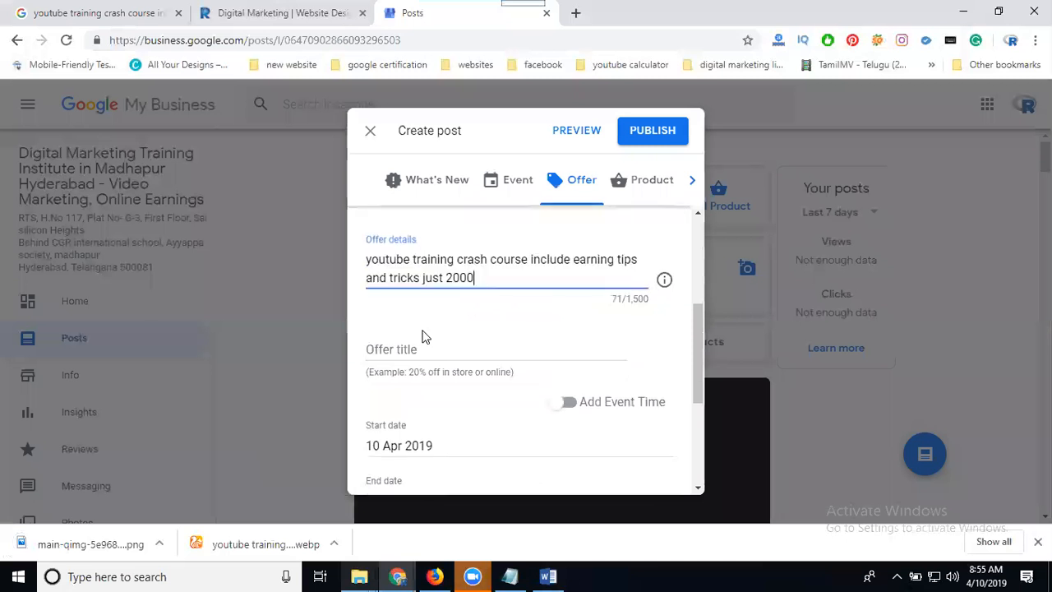
pyautogui.click(419, 348)
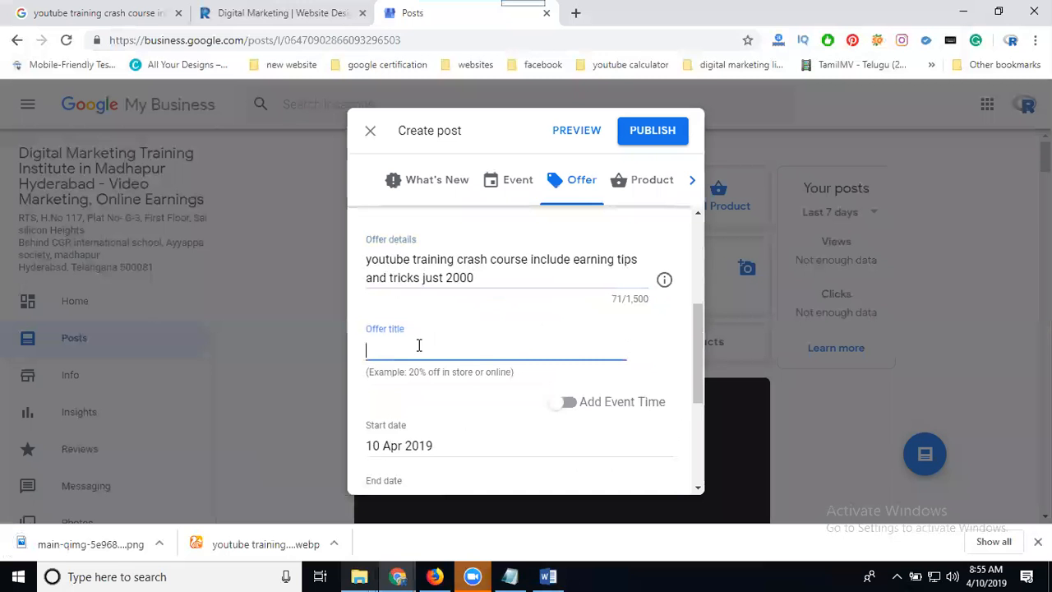
pyautogui.write('just')
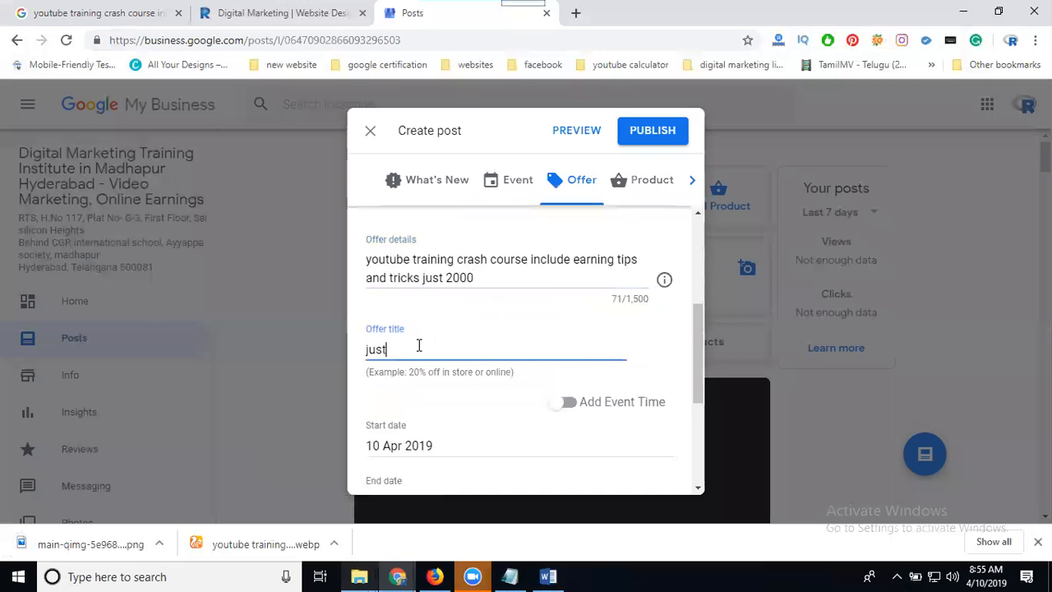
pyautogui.write('2000/-')
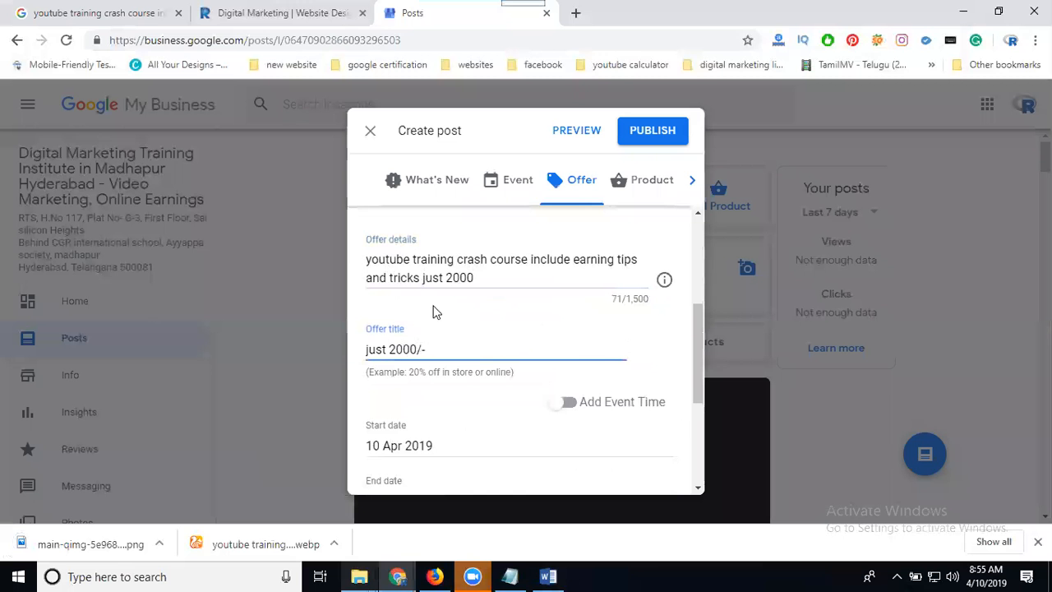
# Set the 10–30 Apr 2019 offer dates and the title 'youtube learning and earning videos just 2000/-'
pyautogui.scroll(-3)
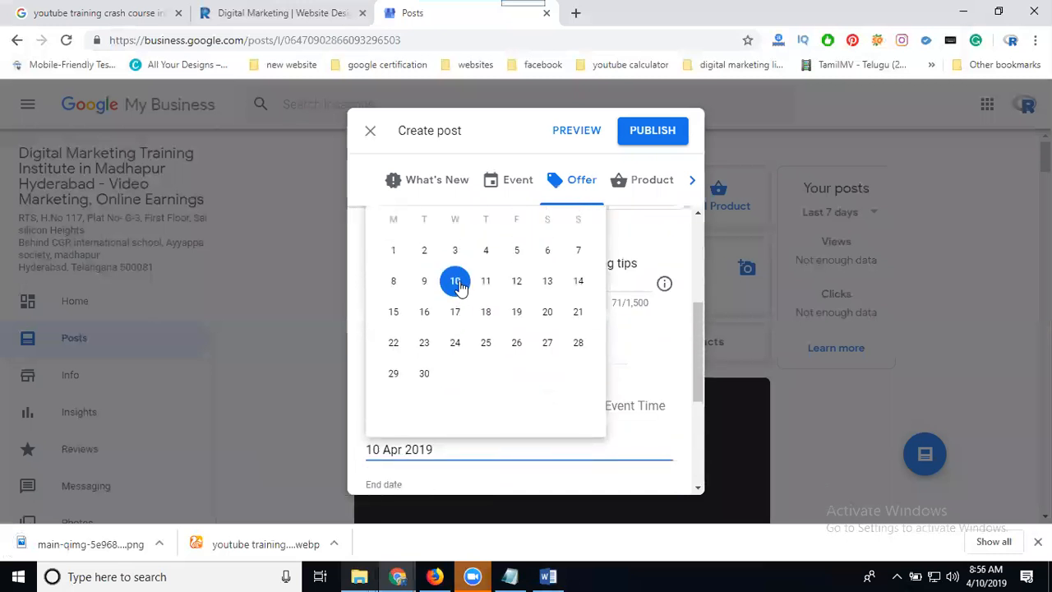
pyautogui.click(454, 312)
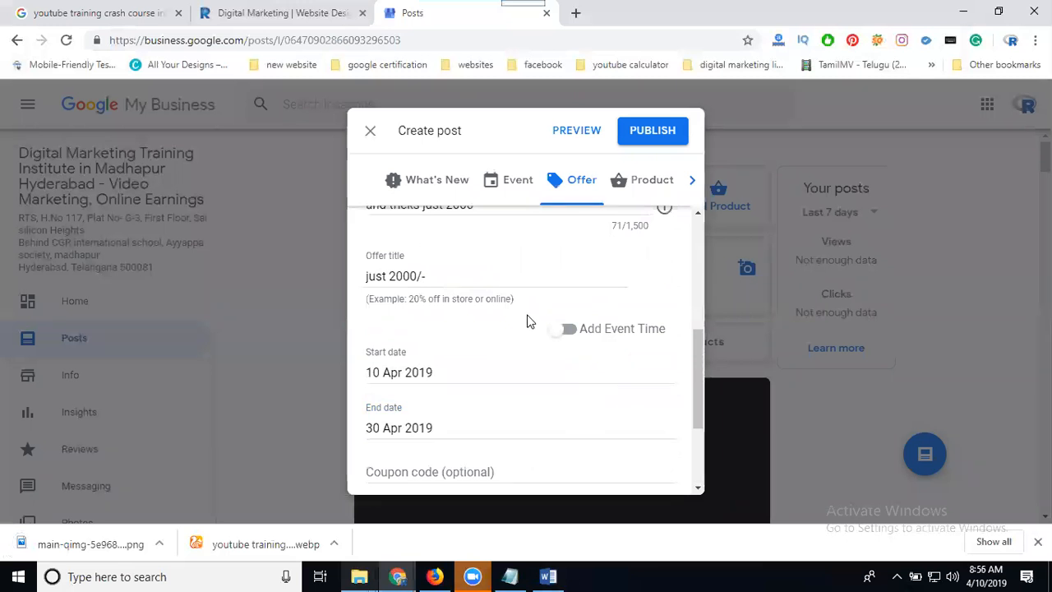
pyautogui.scroll(3)
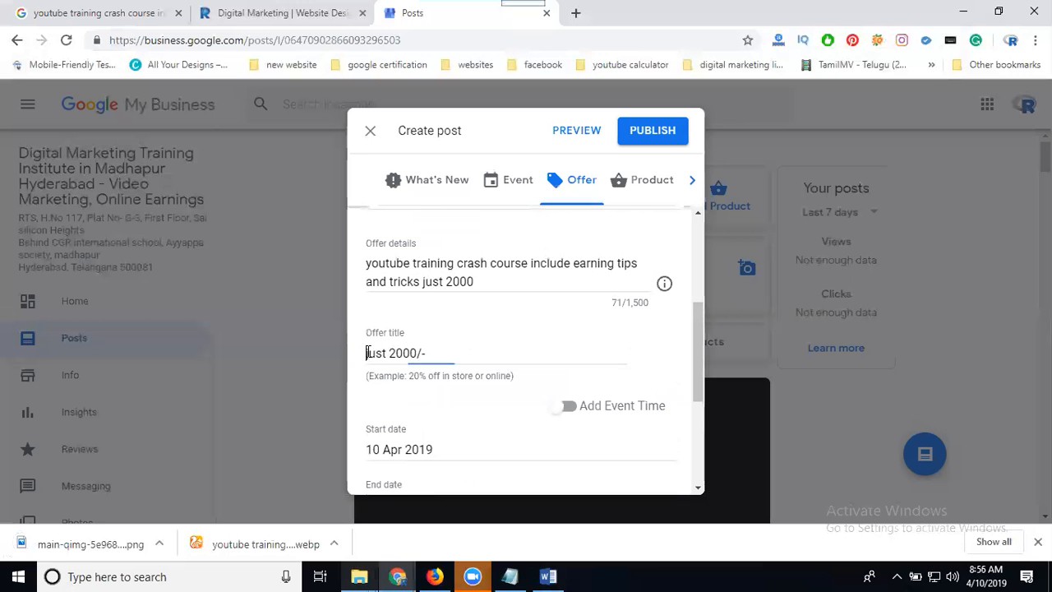
pyautogui.write('youtu')
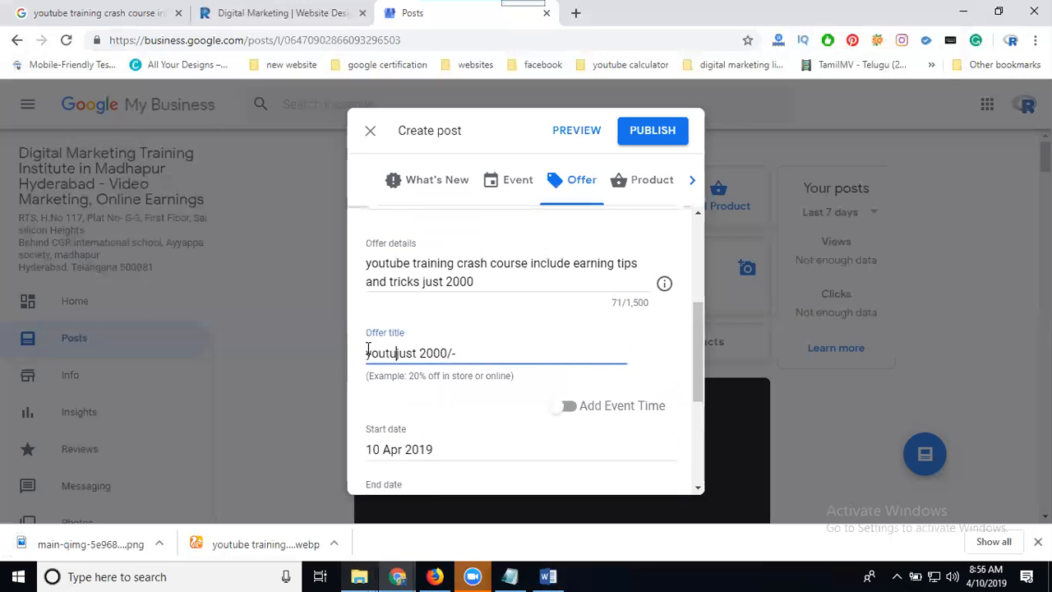
pyautogui.write('learning and')
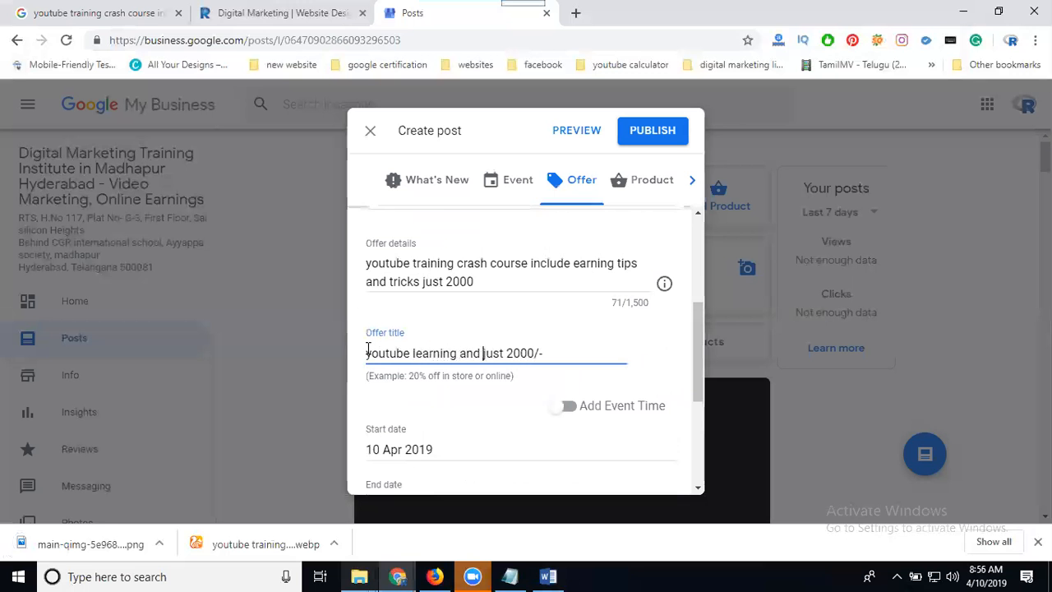
pyautogui.write('earning')
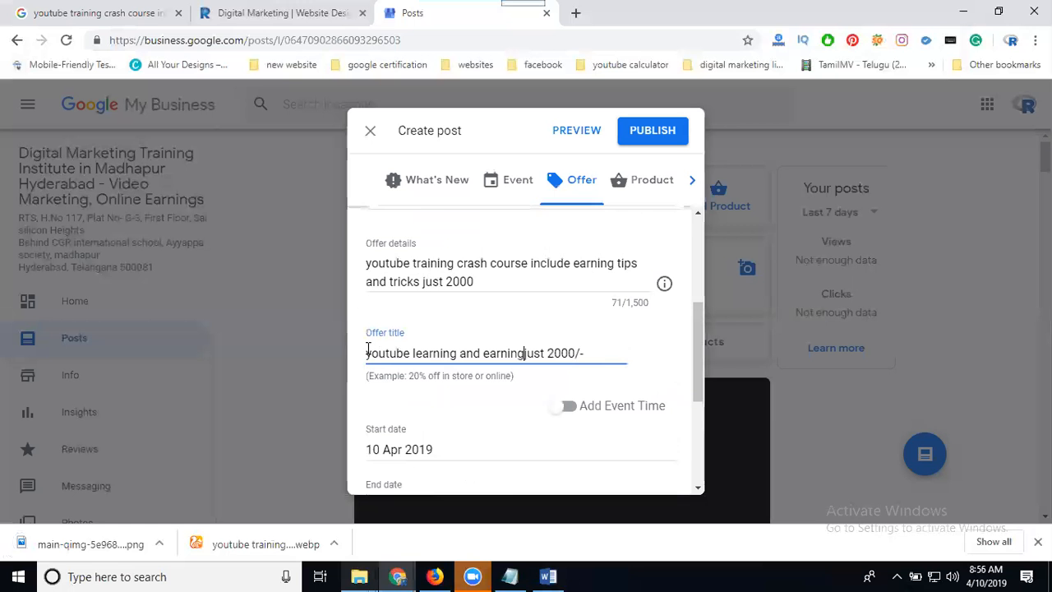
pyautogui.write('videos')
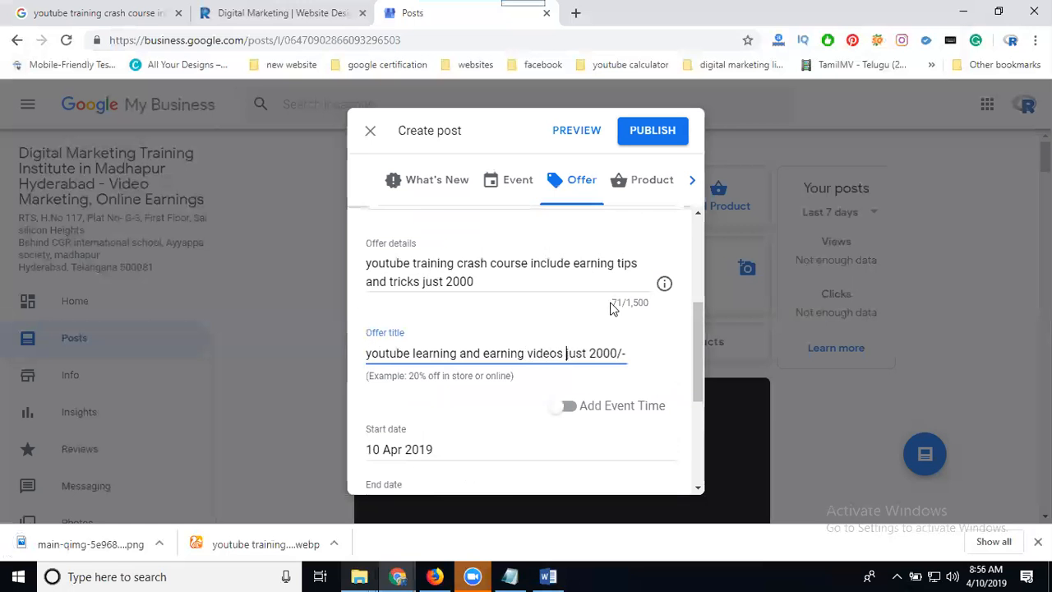
# Enter youtube20 as the offer's coupon code
pyautogui.scroll(-3)
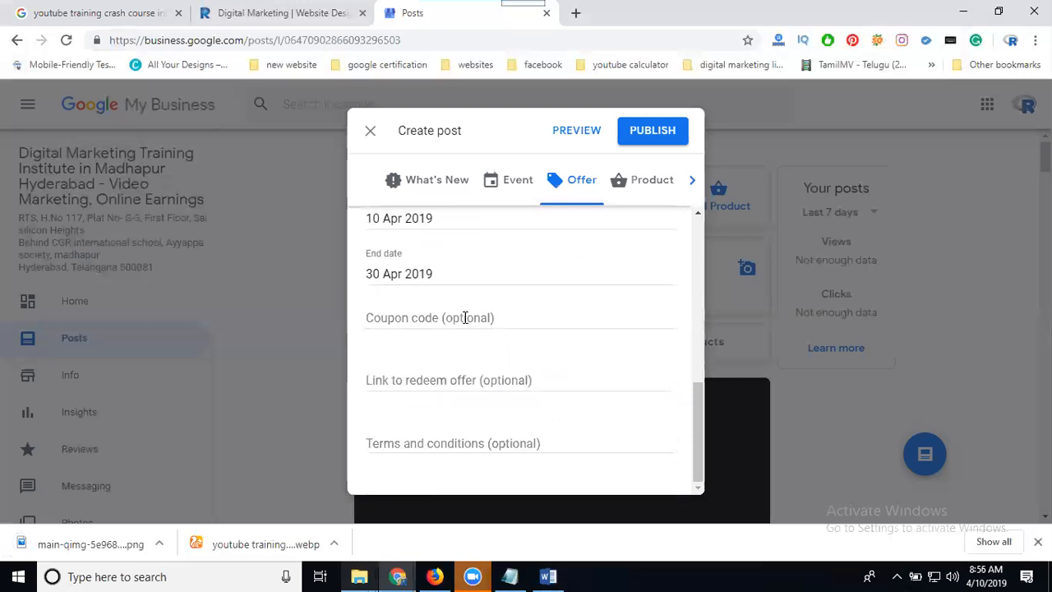
pyautogui.write('yo')
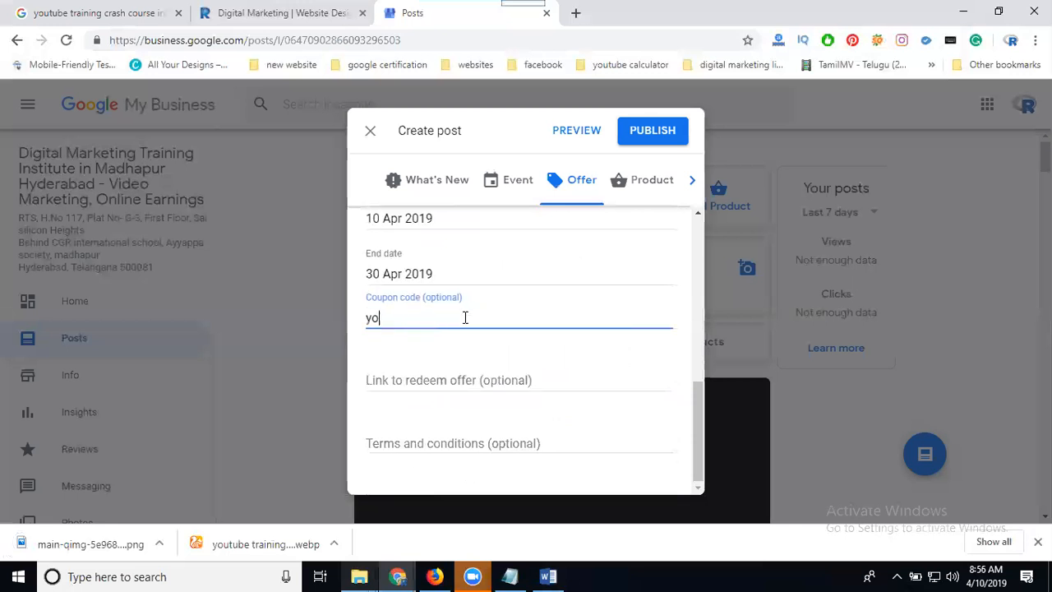
pyautogui.write('utube')
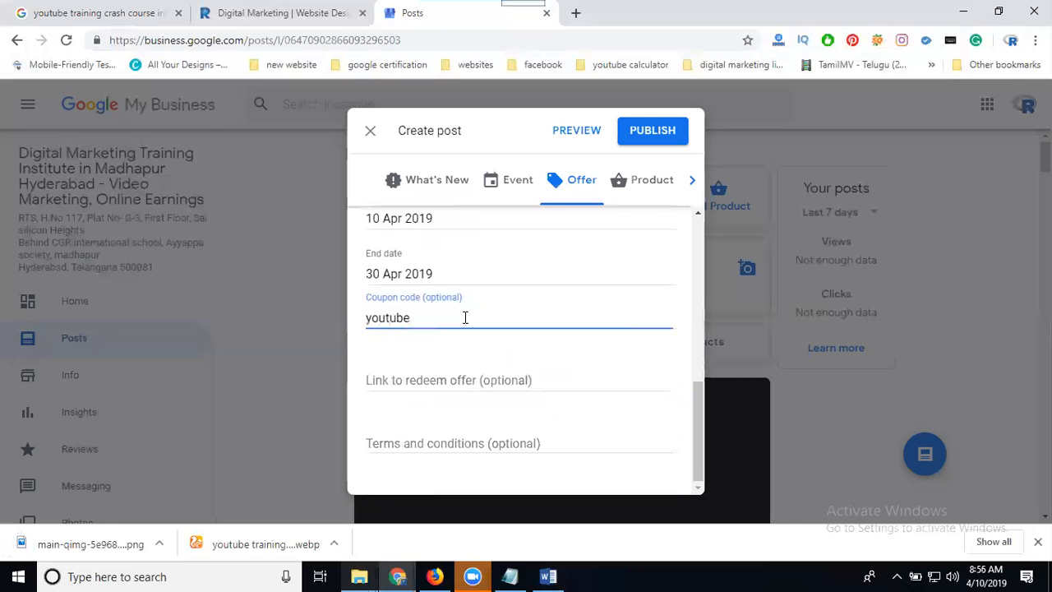
pyautogui.write('20')
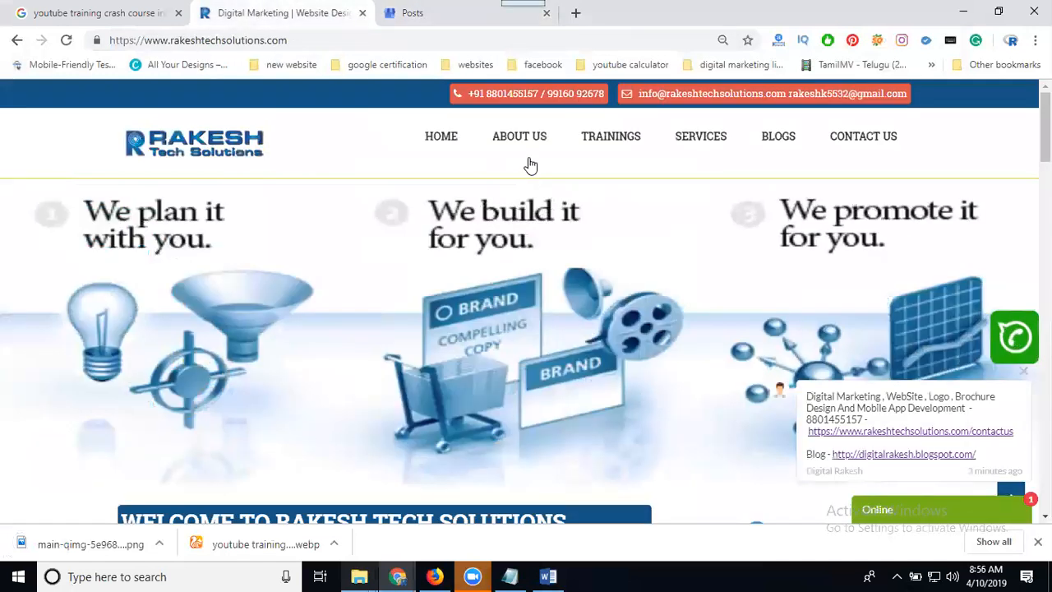
# Open the Make Money From YouTube course page and use its URL as the offer's redeem link
pyautogui.click(610, 135)
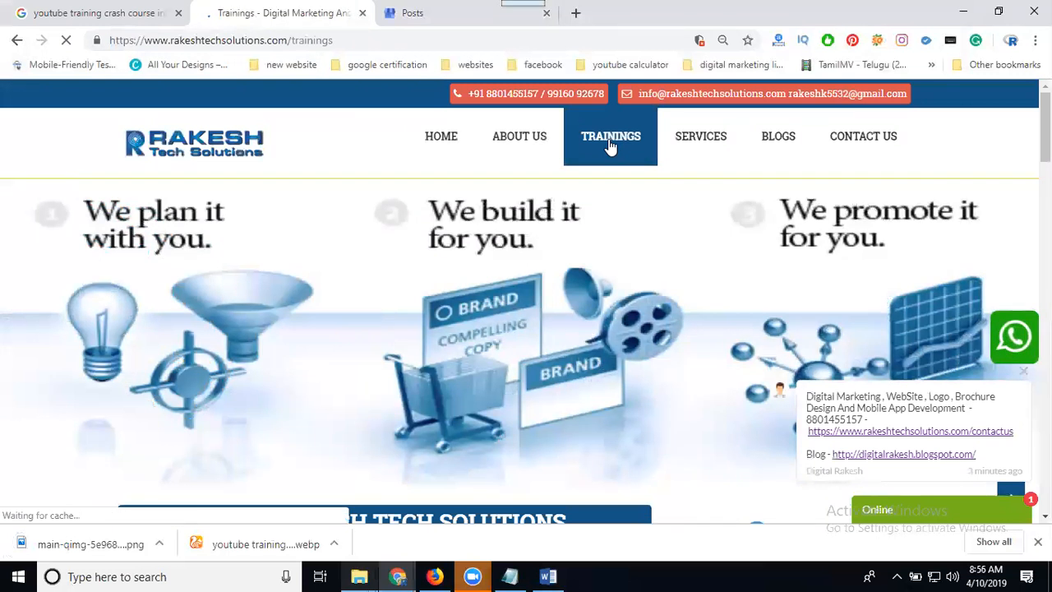
pyautogui.click(612, 135)
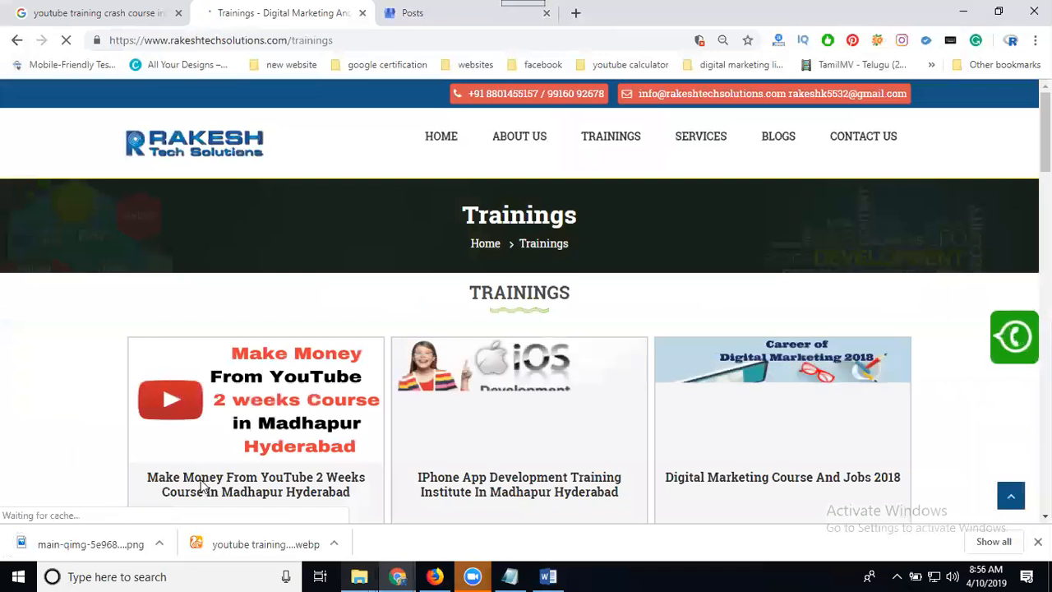
pyautogui.scroll(-3)
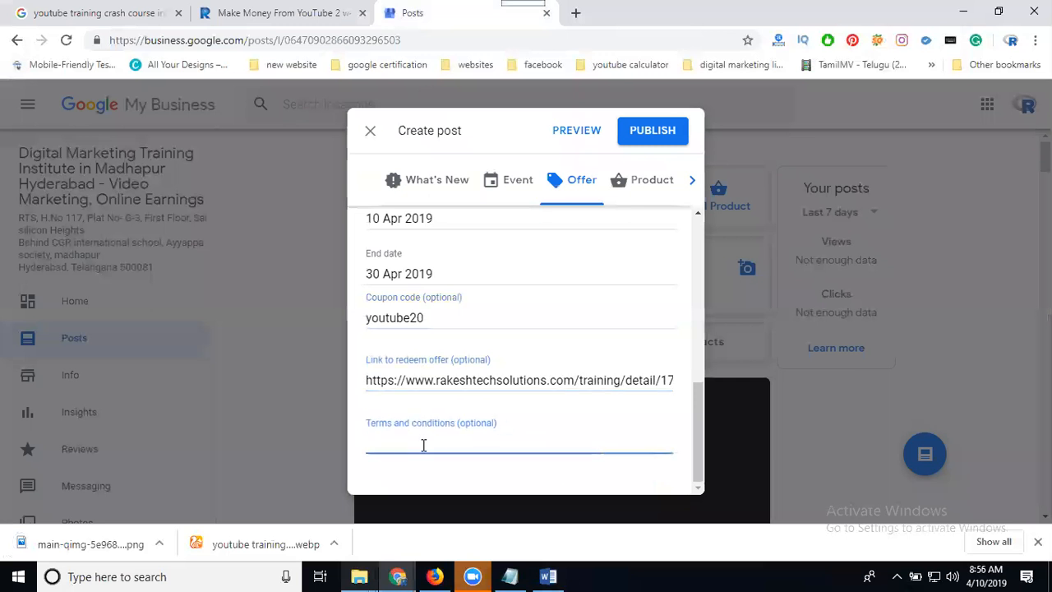
# Enter 'One time Payment' as the terms and conditions and publish the offer post
pyautogui.write('One t')
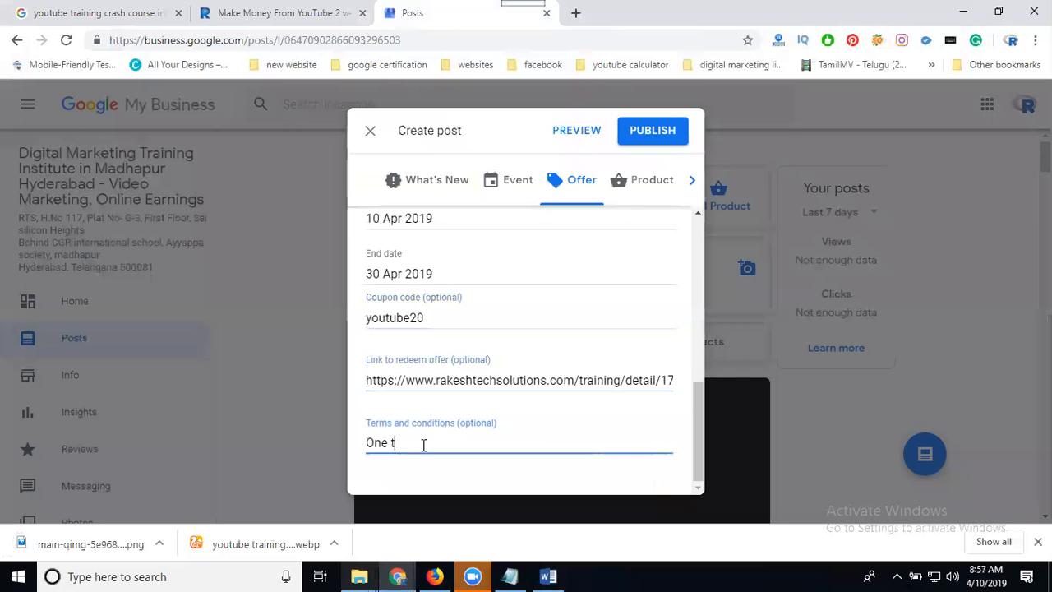
pyautogui.write('ime Pay')
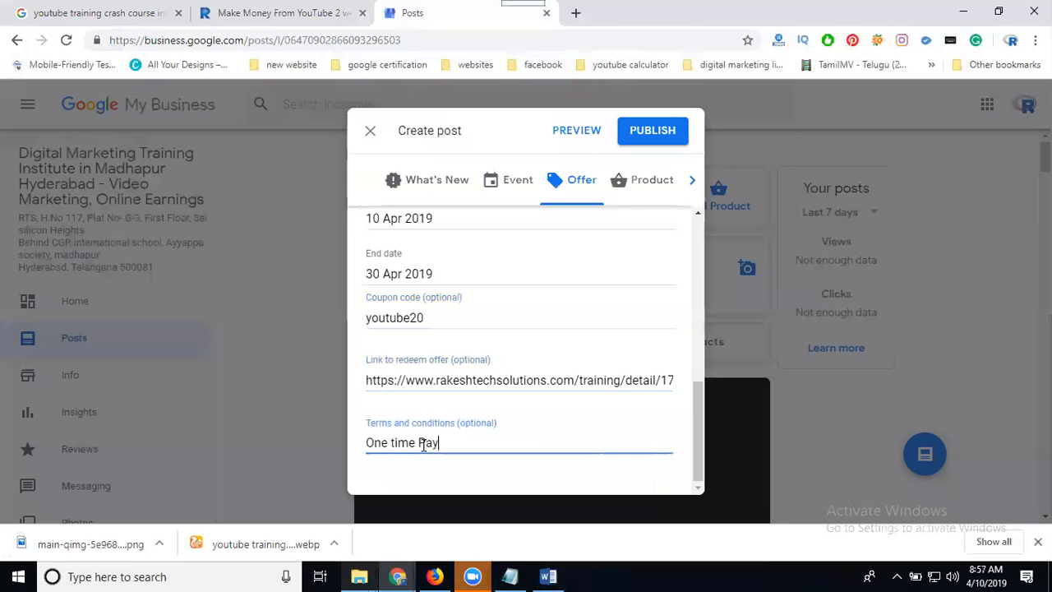
pyautogui.write('ment')
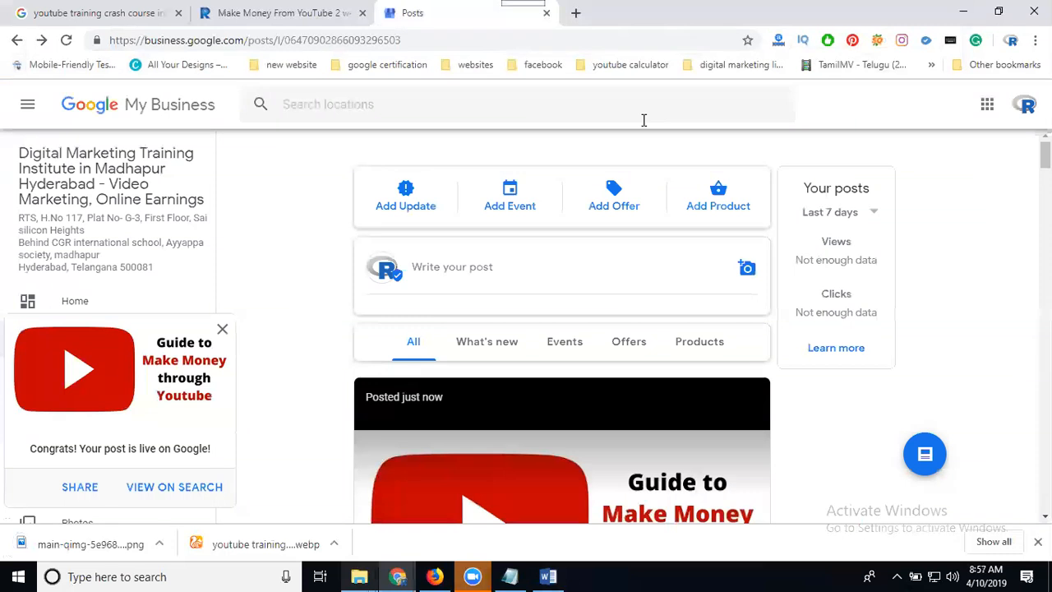
pyautogui.click(222, 329)
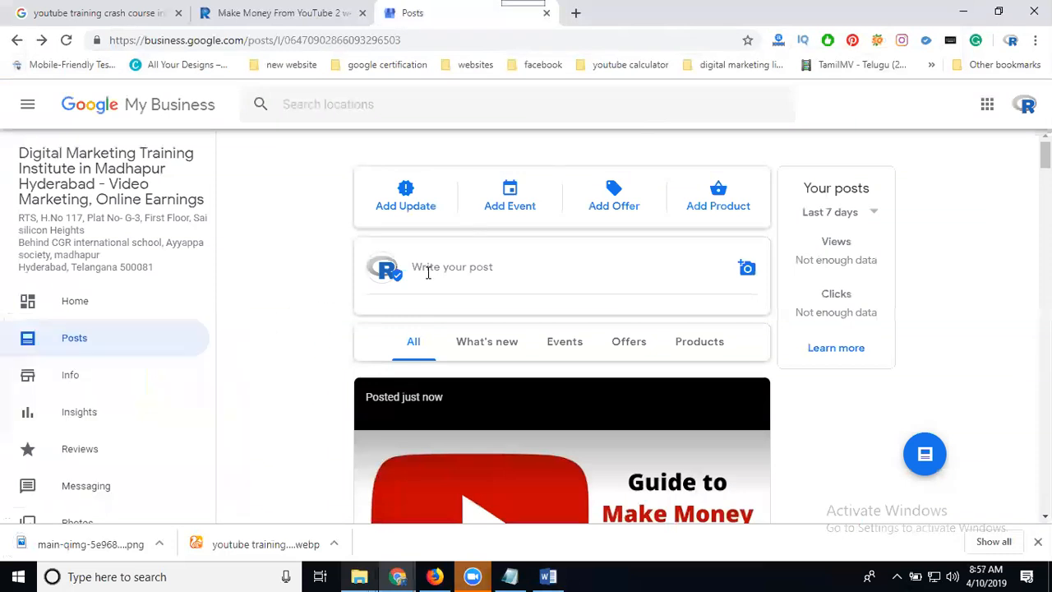
pyautogui.scroll(-3)
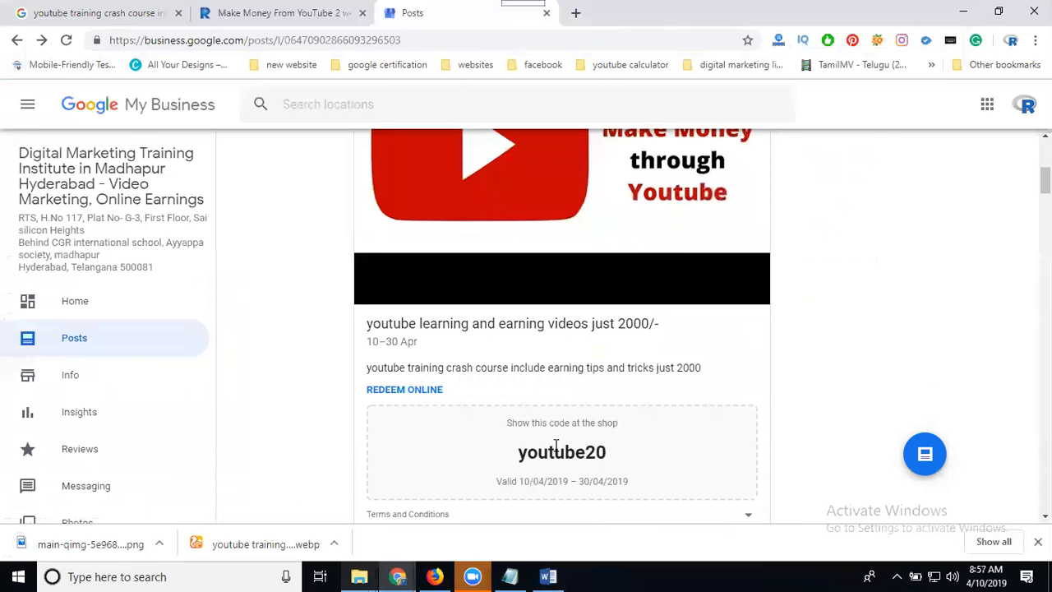
pyautogui.moveTo(557, 395)
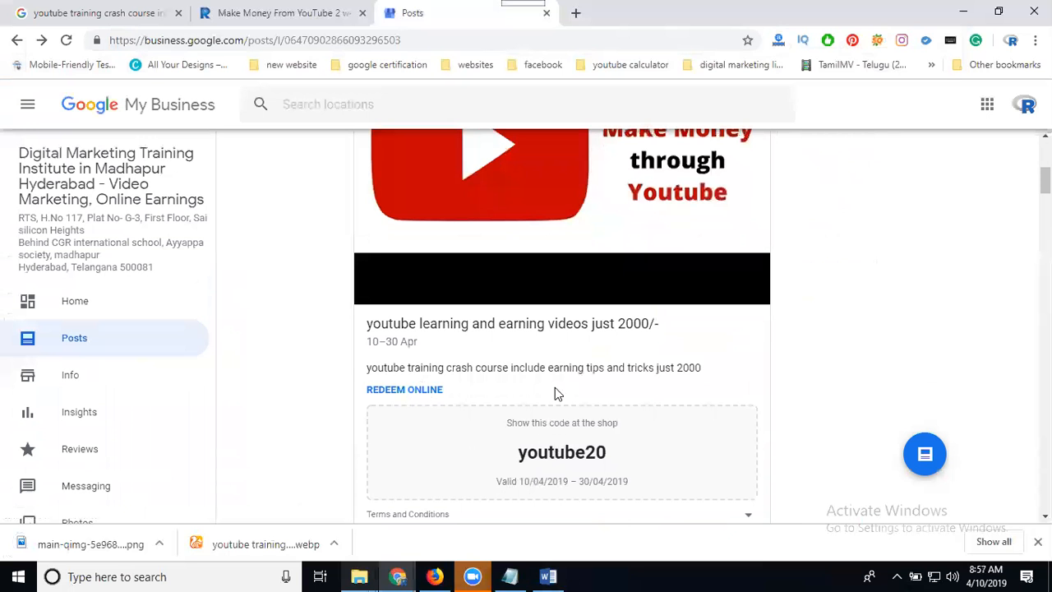
pyautogui.moveTo(480, 352)
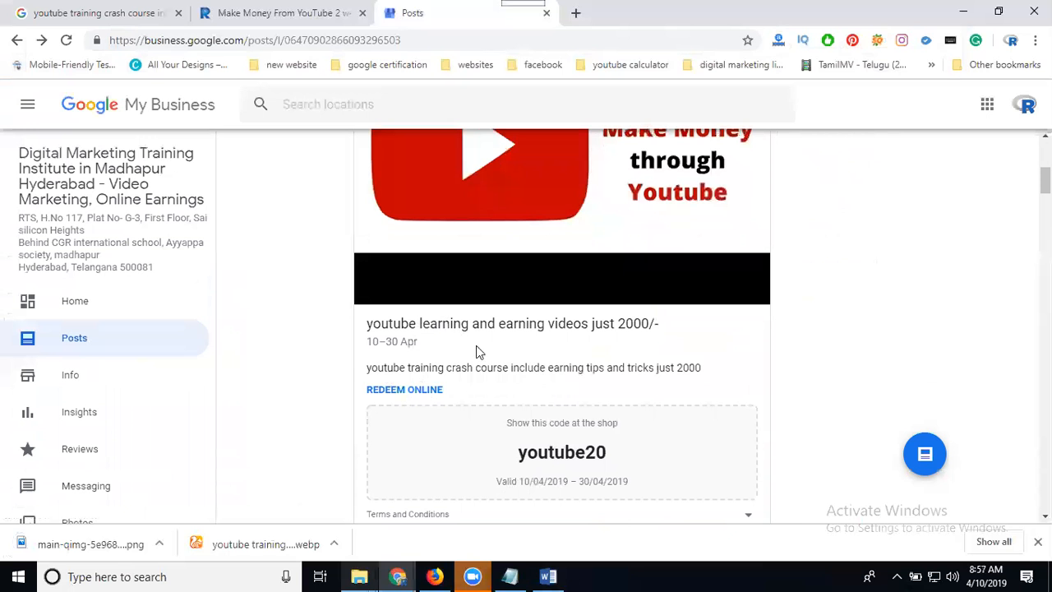
pyautogui.doubleClick(391, 340)
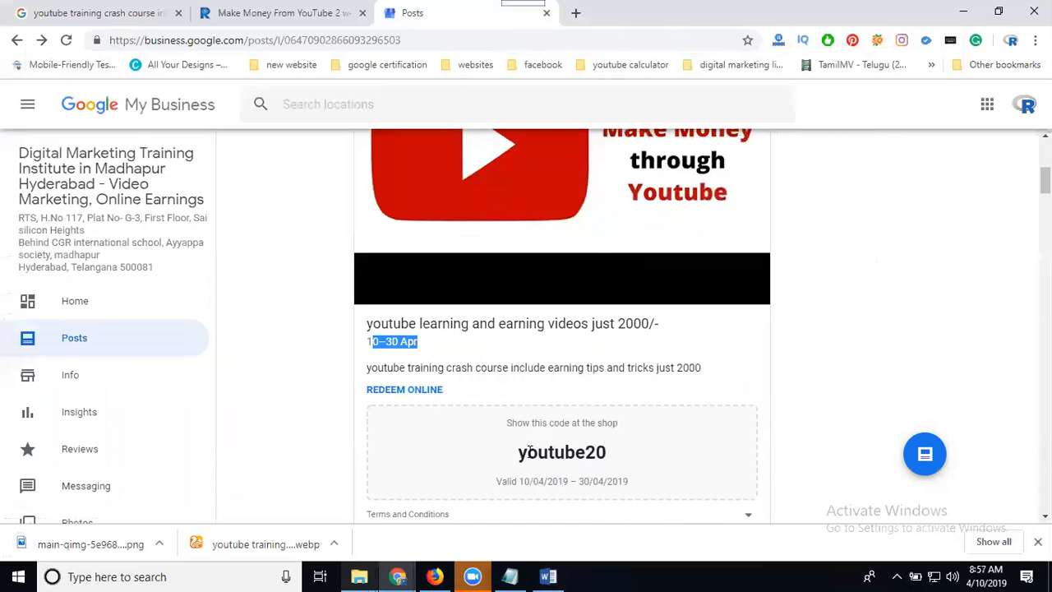
pyautogui.doubleClick(562, 452)
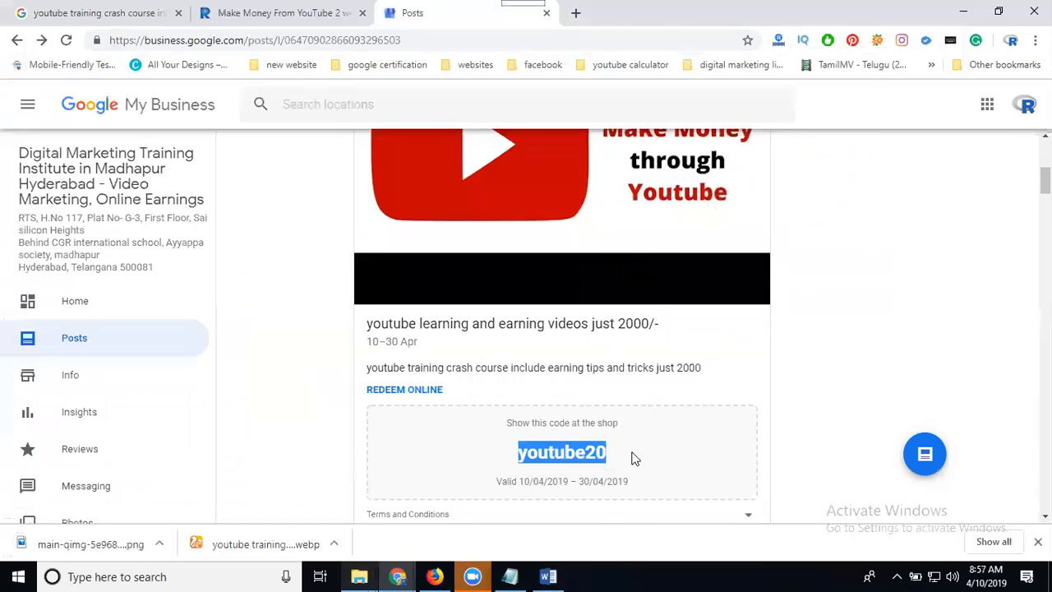
pyautogui.moveTo(590, 420)
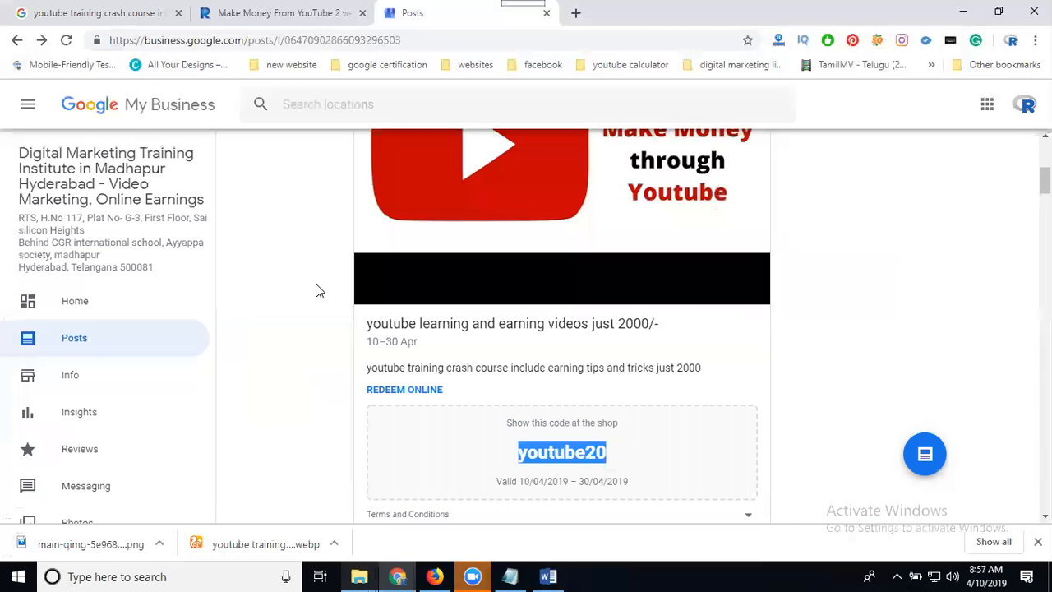
pyautogui.scroll(-3)
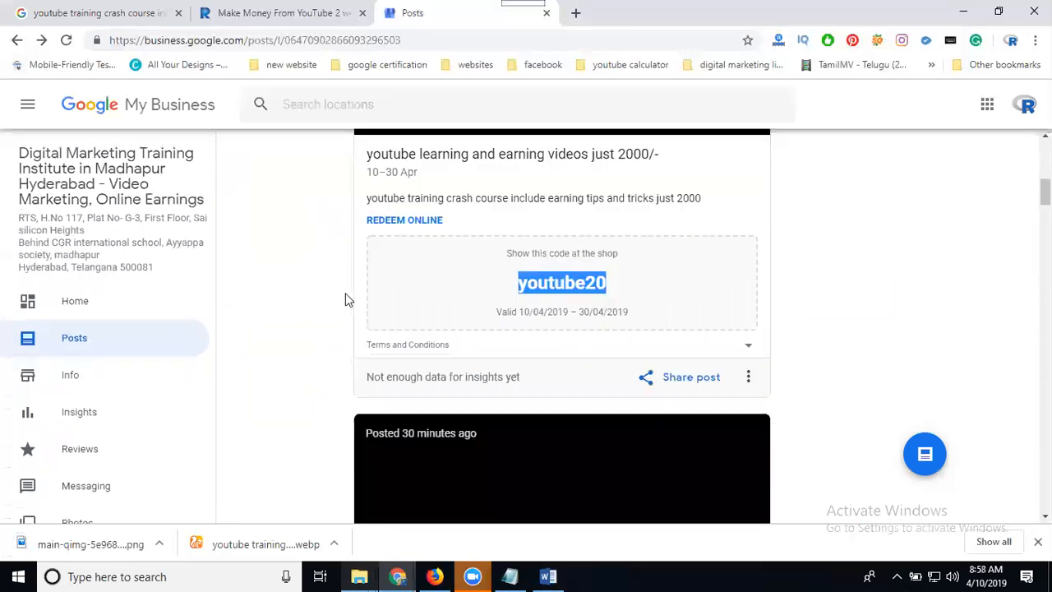
pyautogui.scroll(-3)
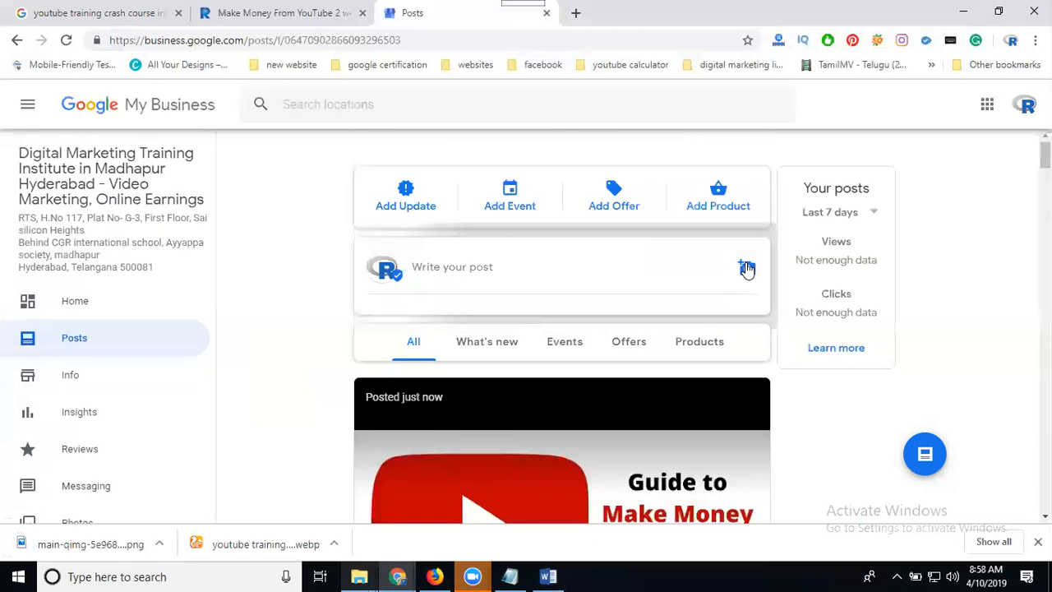
# Start a new post as an Offer and review its empty fields with default dates 10–17 Apr 2019
pyautogui.click(746, 266)
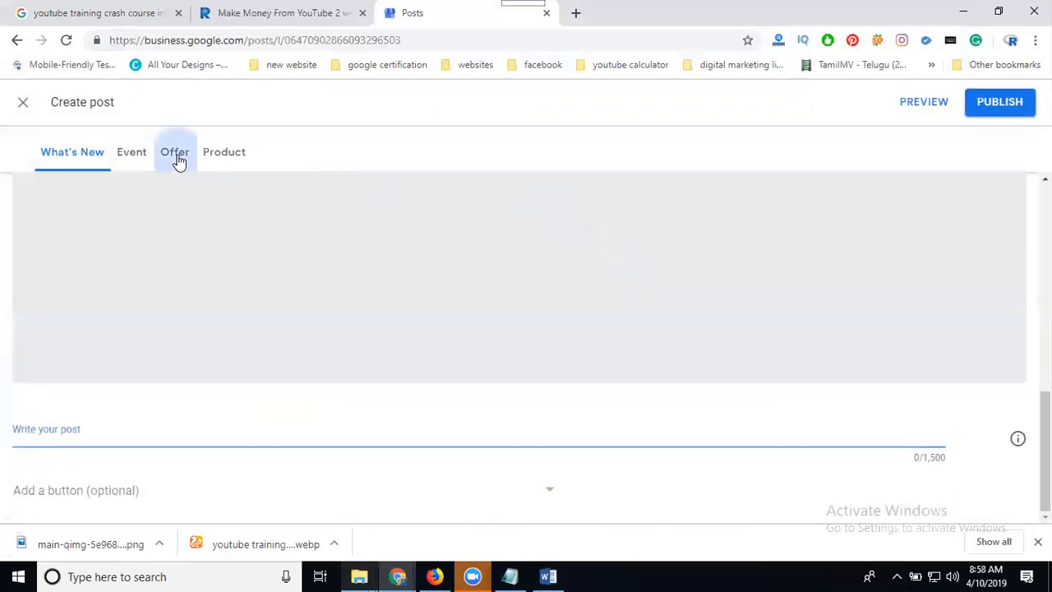
pyautogui.click(174, 151)
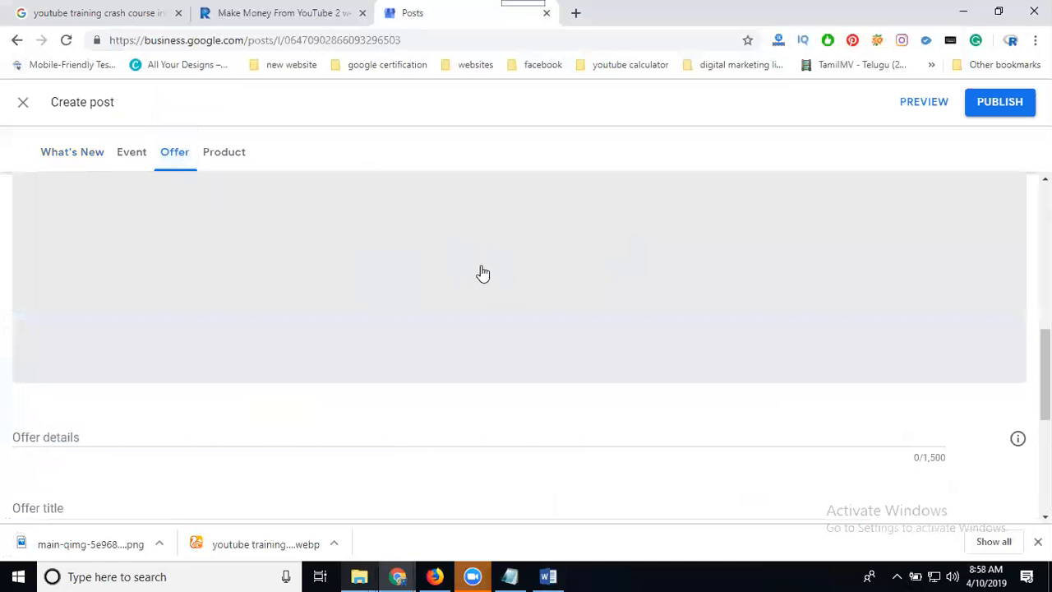
pyautogui.scroll(-3)
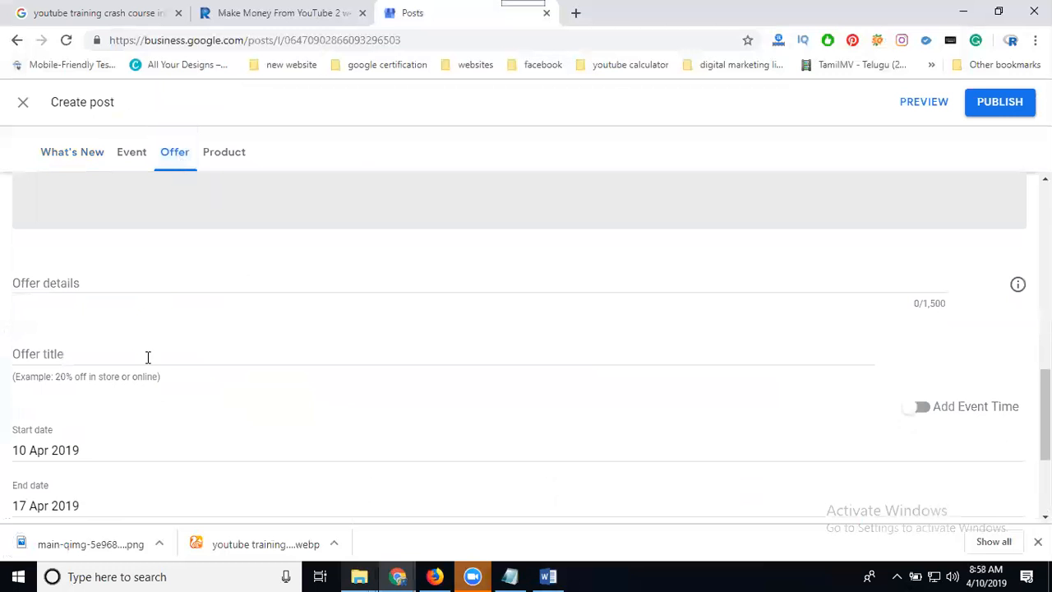
pyautogui.scroll(-3)
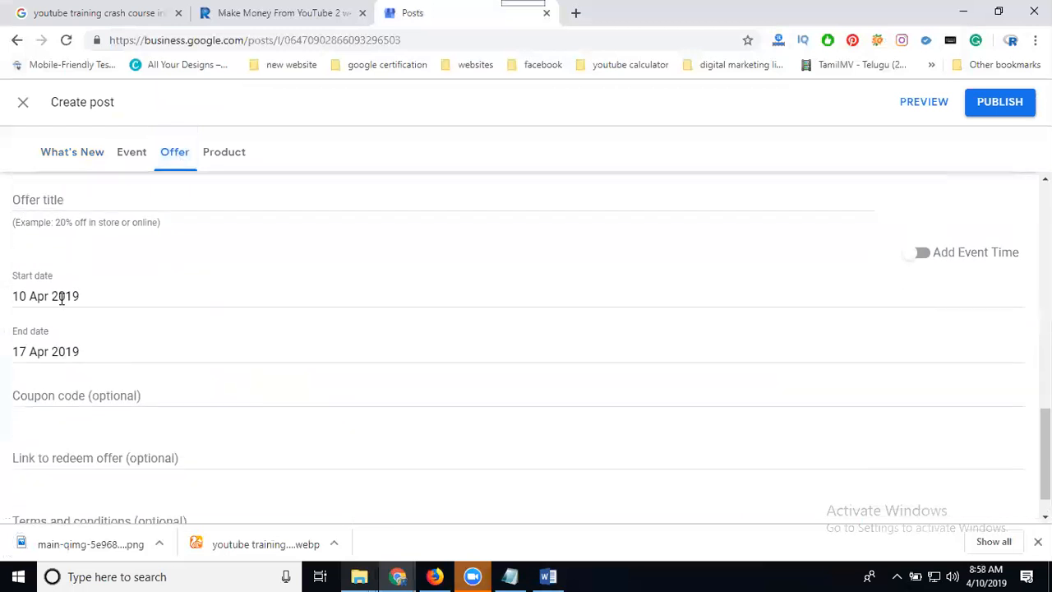
pyautogui.moveTo(135, 385)
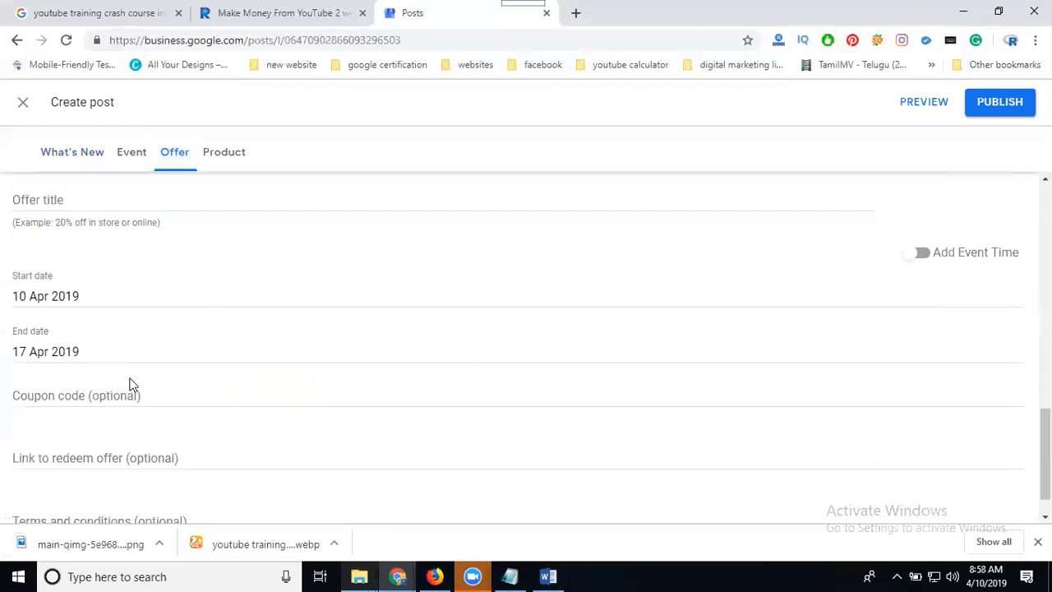
pyautogui.moveTo(184, 390)
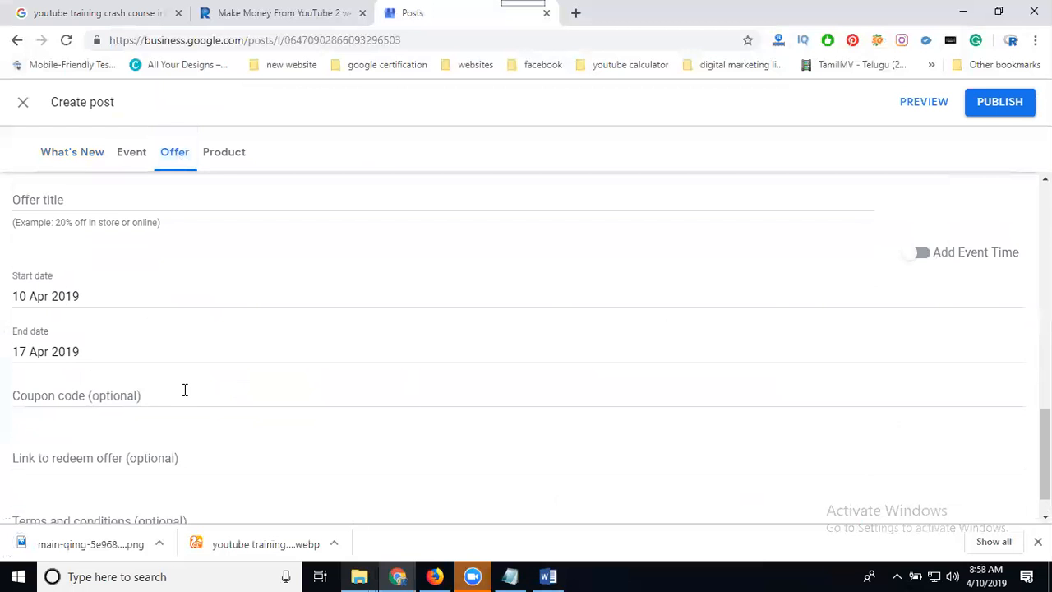
pyautogui.scroll(-3)
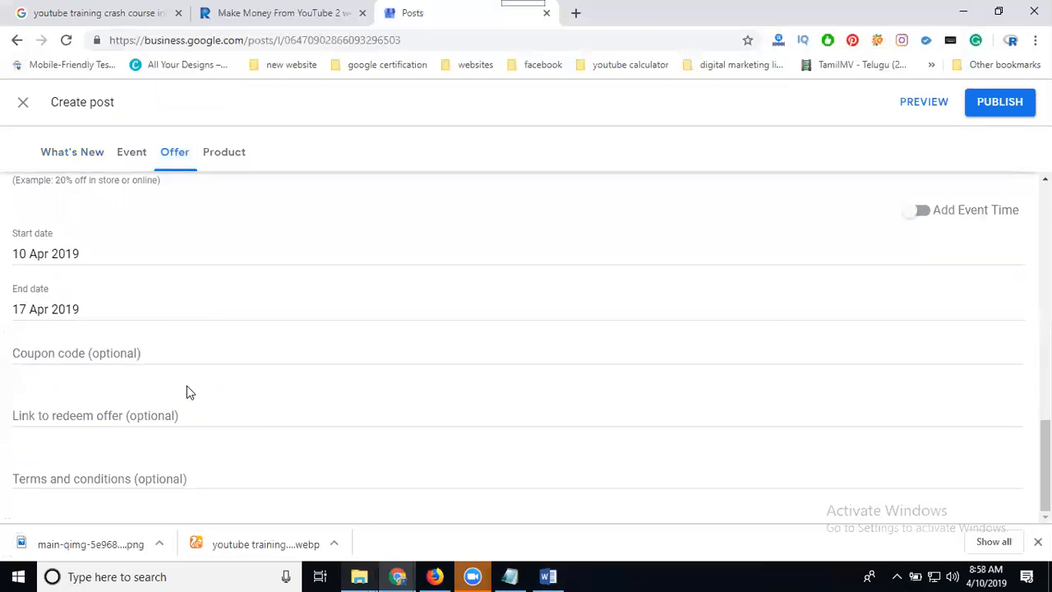
pyautogui.moveTo(122, 422)
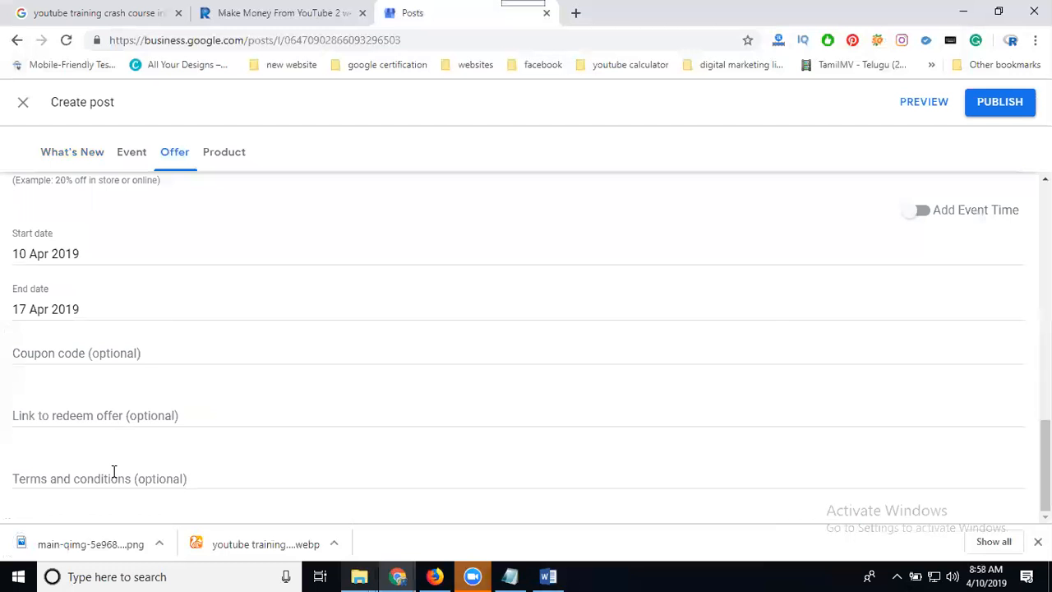
pyautogui.moveTo(491, 467)
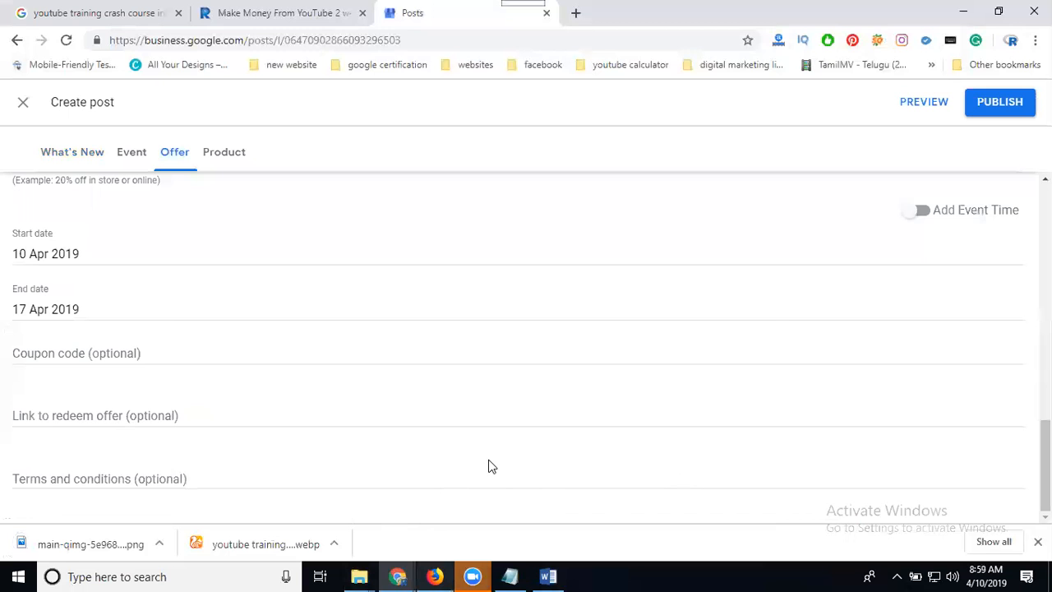
pyautogui.moveTo(486, 376)
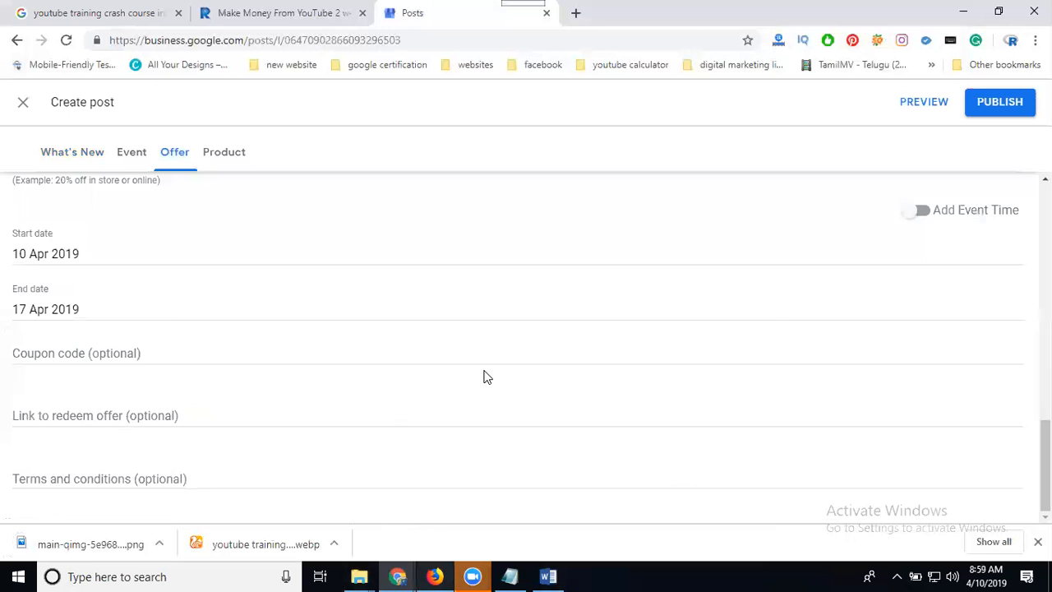
pyautogui.moveTo(672, 519)
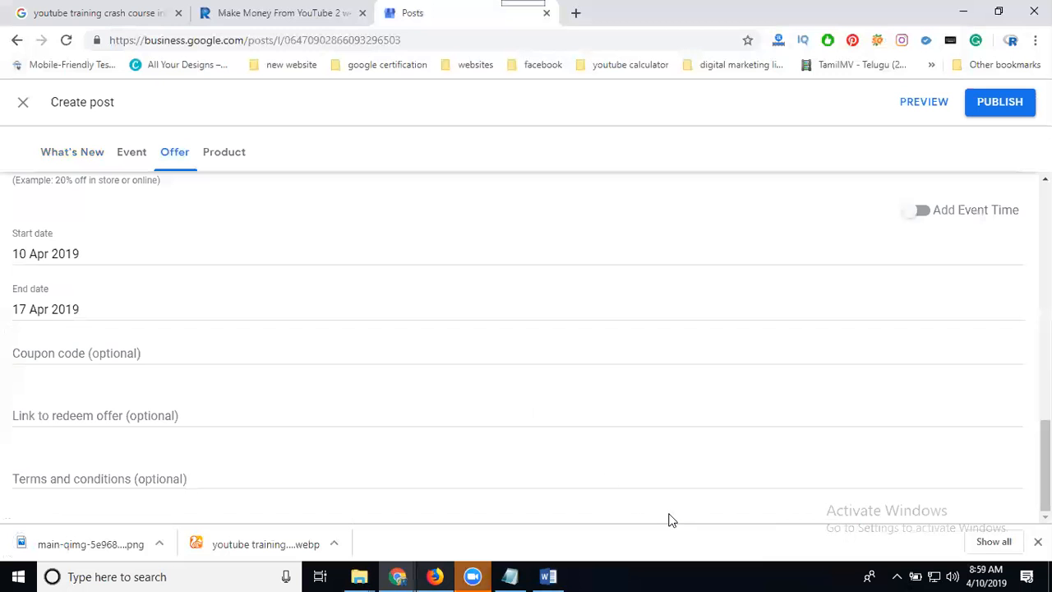
pyautogui.moveTo(937, 444)
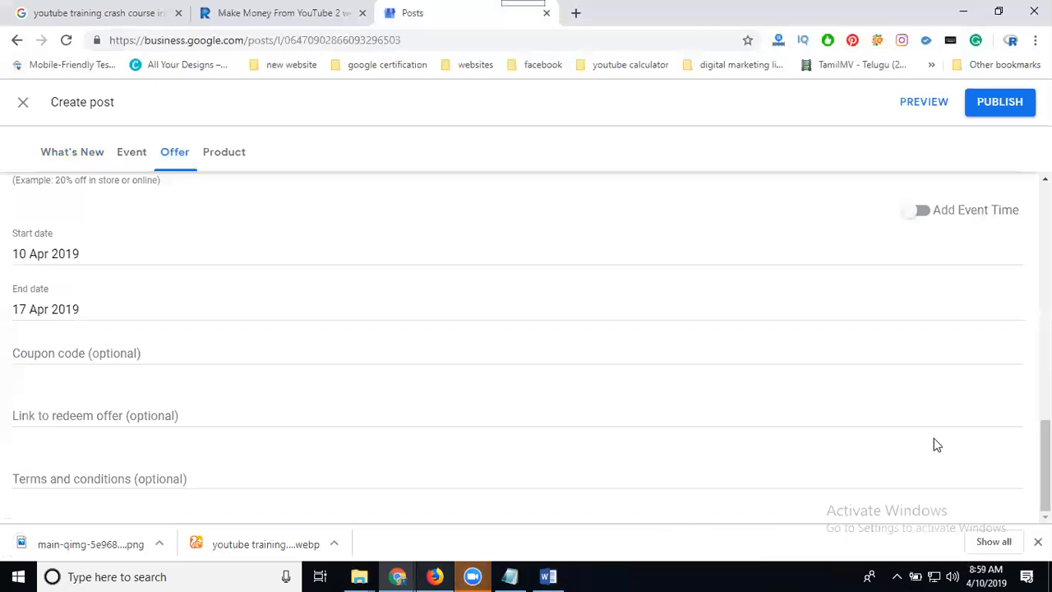